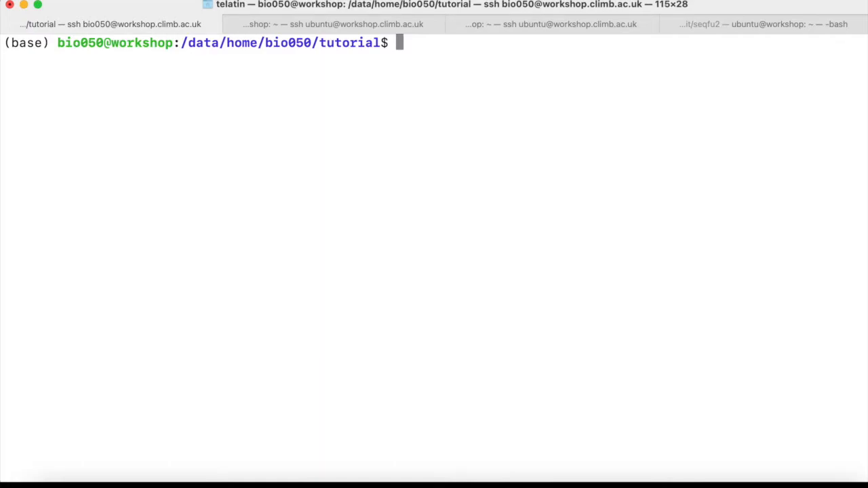
List the directory, check conda environments and activate the qiime2-2021.4 environment.
type("ls -l")
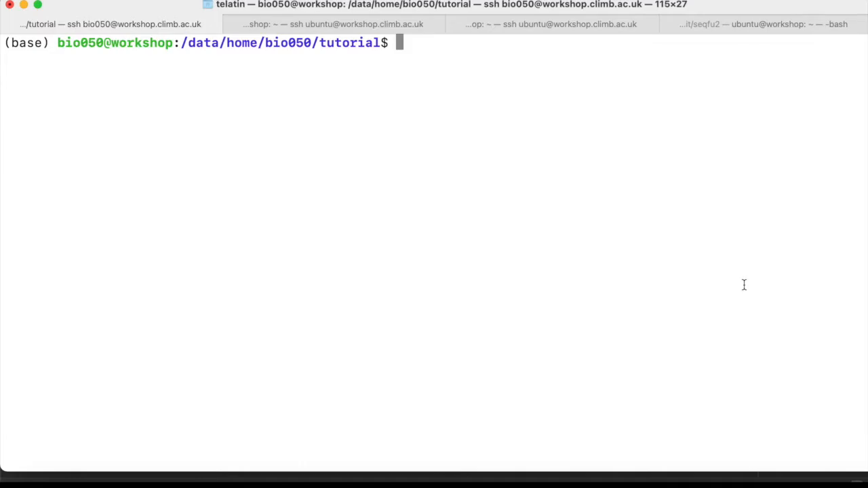
type("conda info --envs")
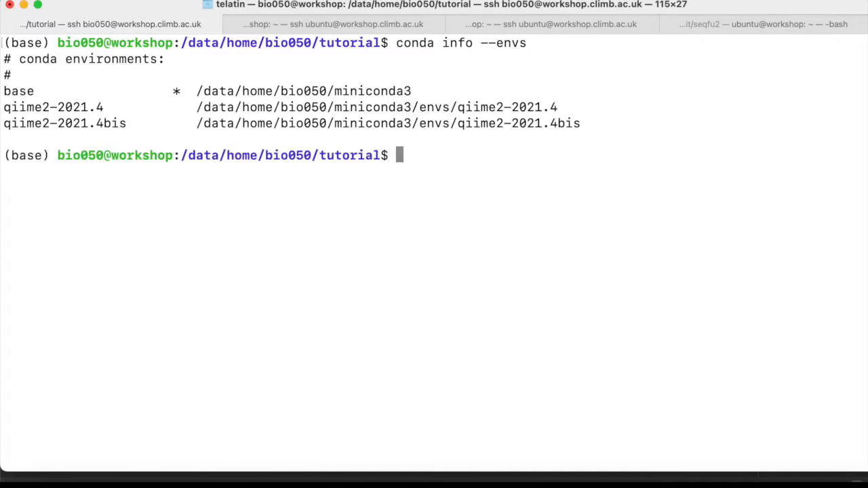
type("conda")
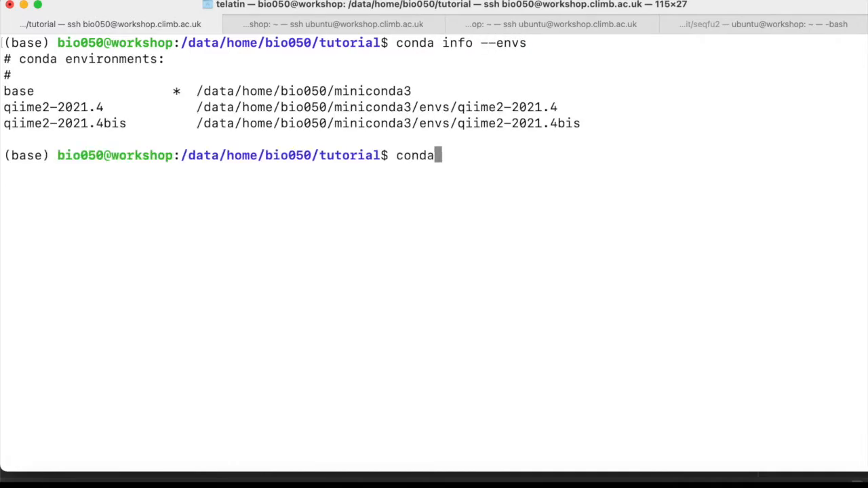
type("activate q")
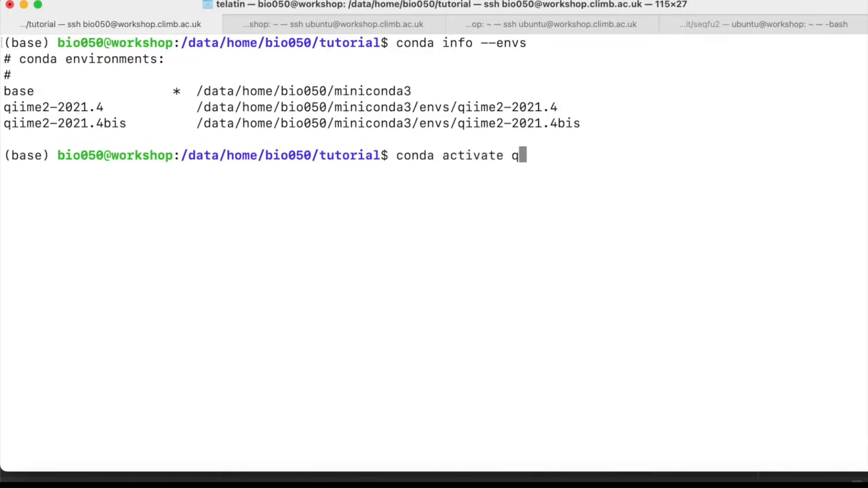
type("iime2-2021.4")
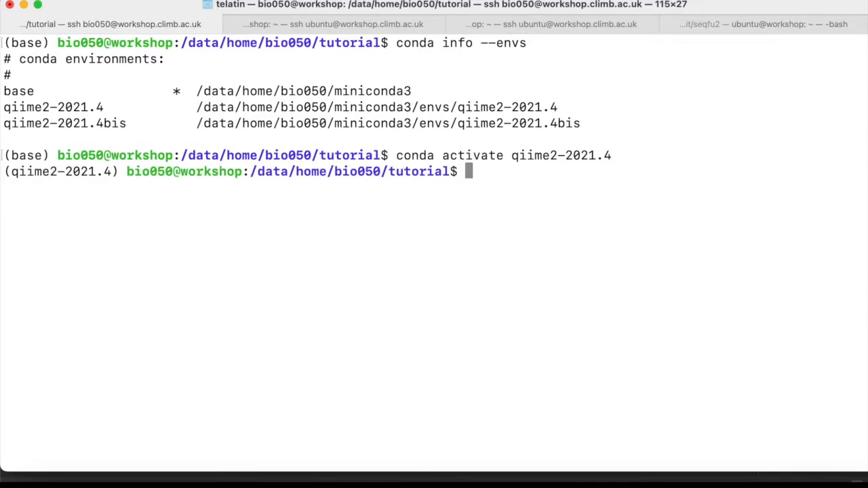
Start a multi-line qiime tools import command with --input-path reads/.
type("qiime tools import")
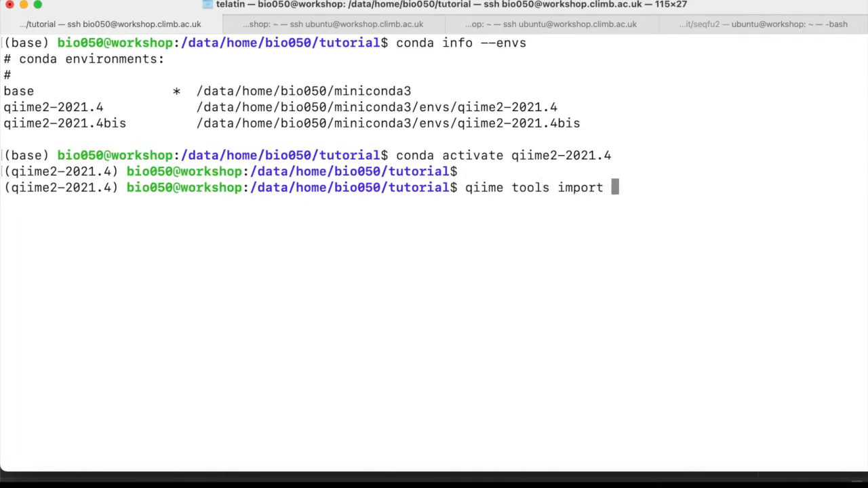
type("\\")
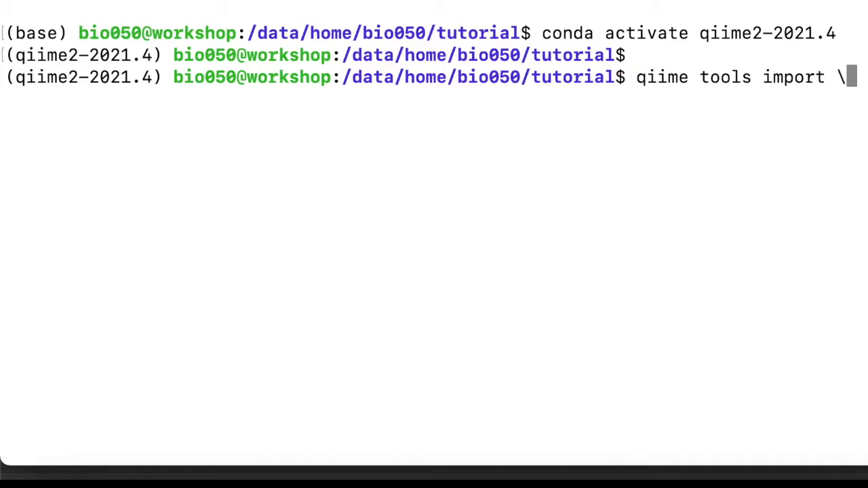
type("--inu")
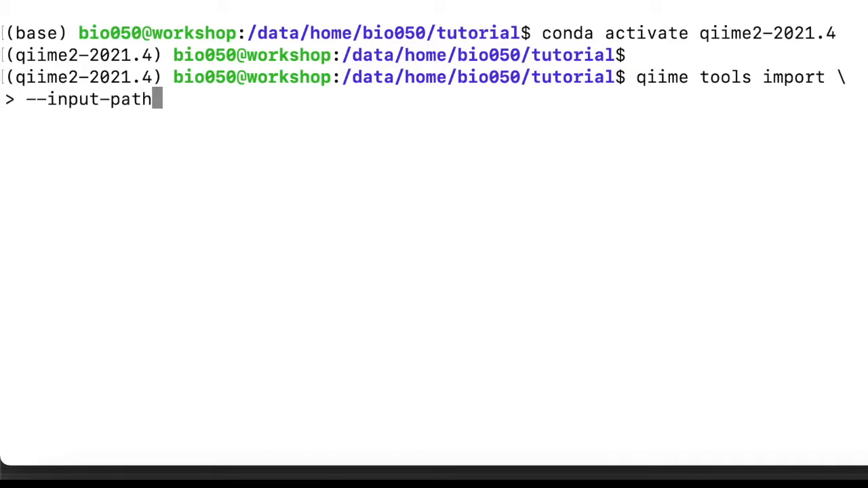
type("reads/ \\")
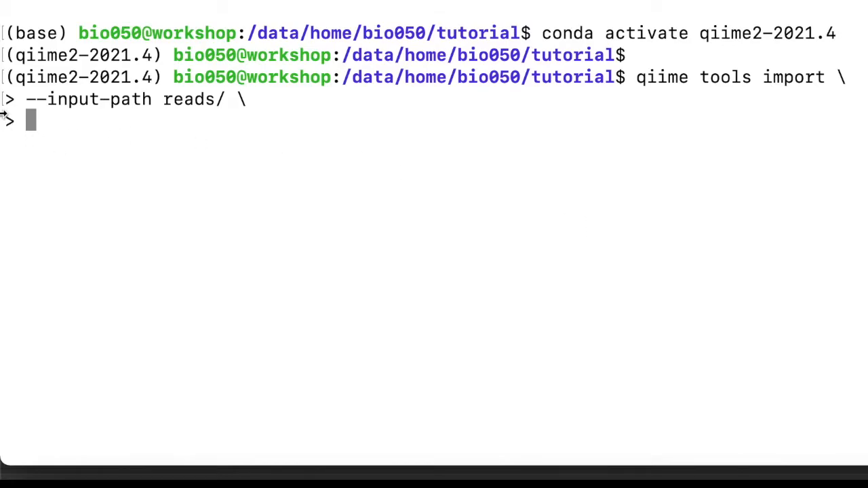
mouse_move(13, 106)
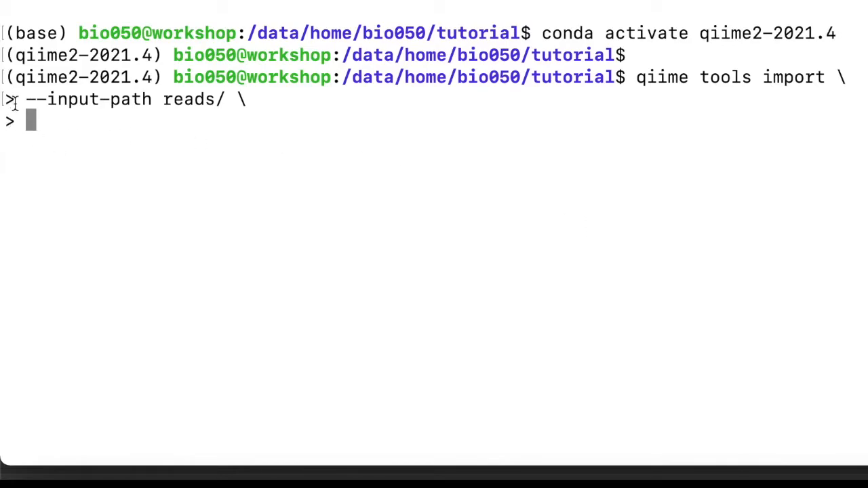
mouse_move(161, 94)
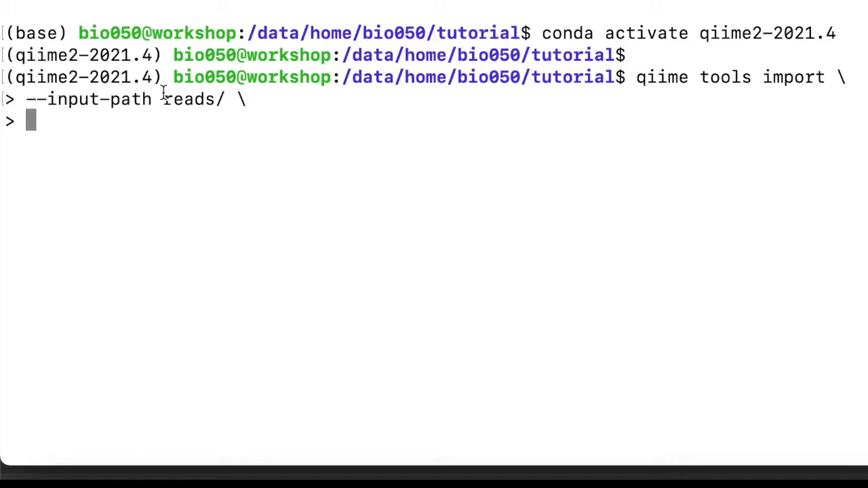
Add --type 'SampleData[PairedEndSequencesWithQuality]' on a continuation line.
type("-")
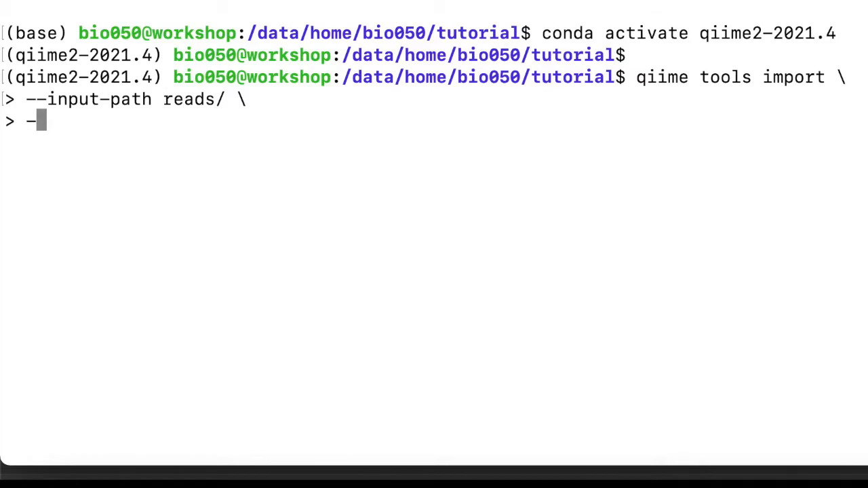
type("-")
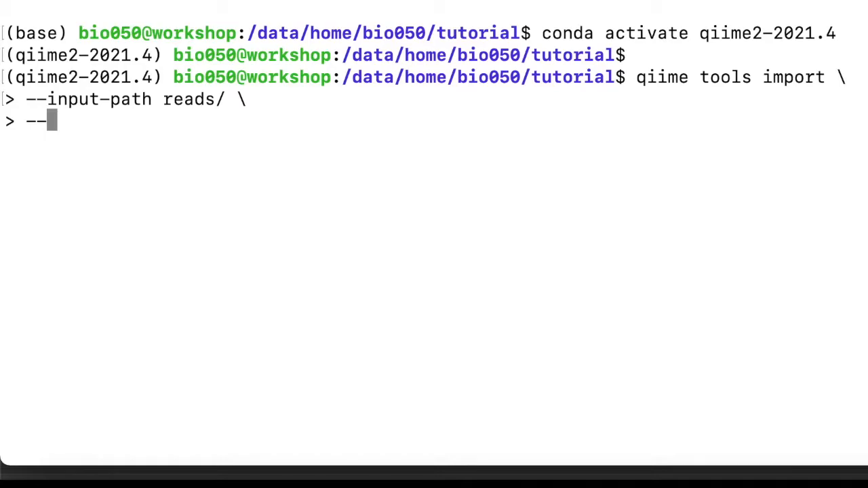
type("t")
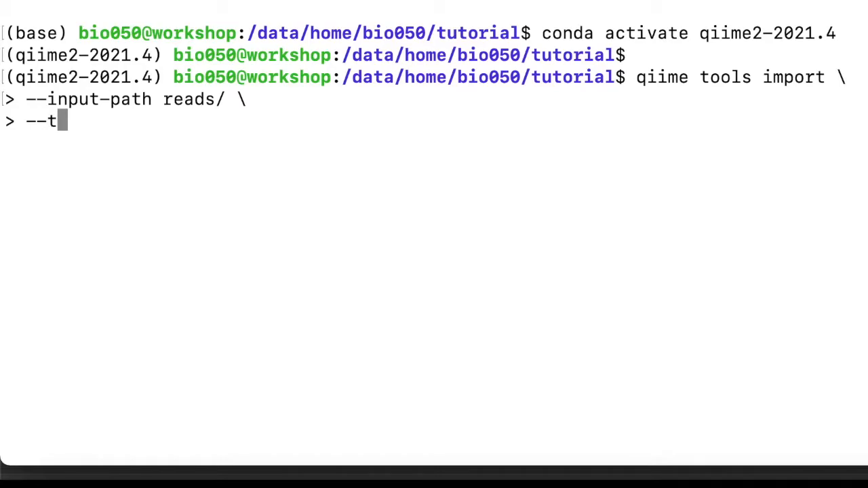
type("ype '")
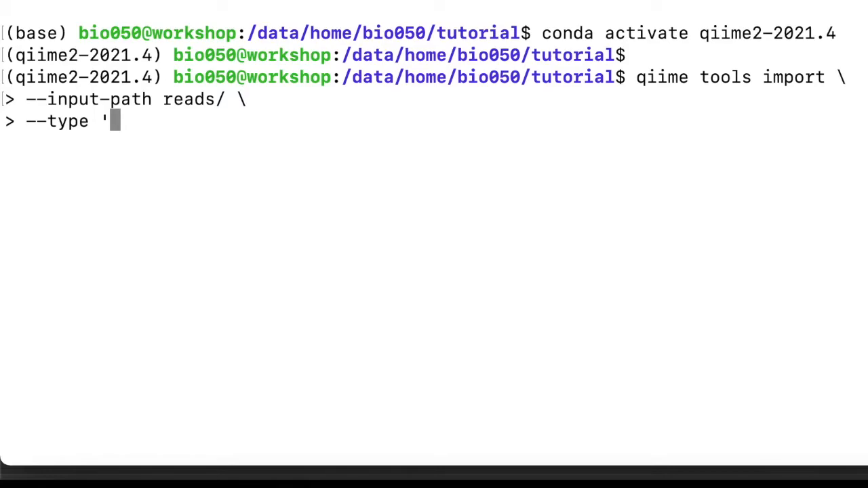
type("Sa,èòe")
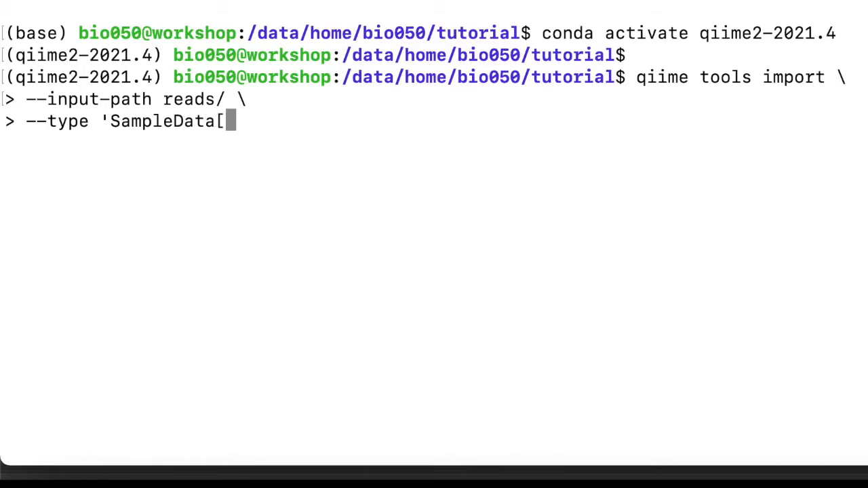
type("Pair")
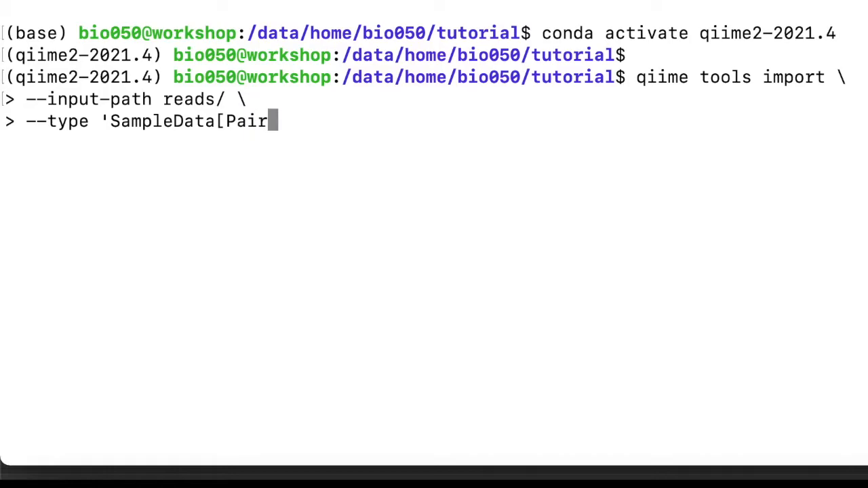
type("edEnd")
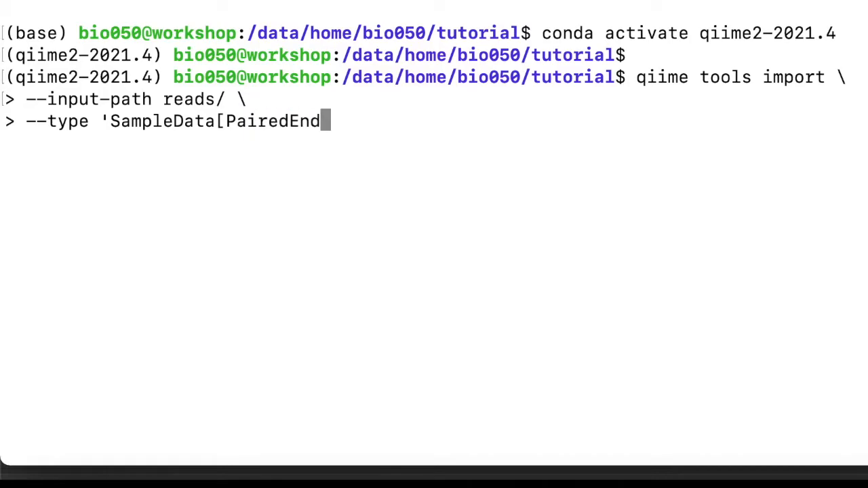
type("SequencesWit")
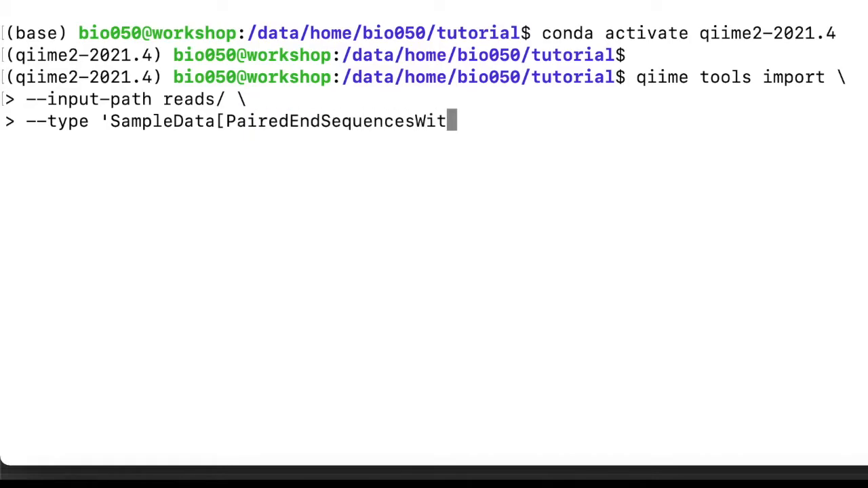
type("hQuality")
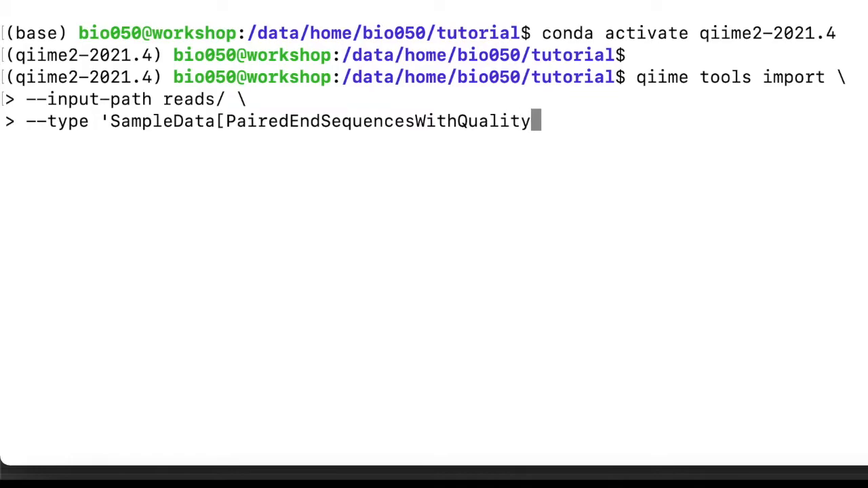
type("]i")
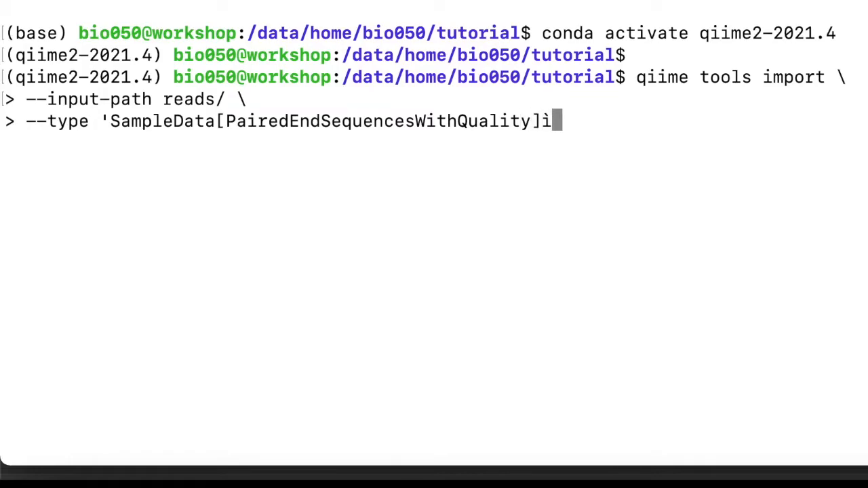
type("' \\")
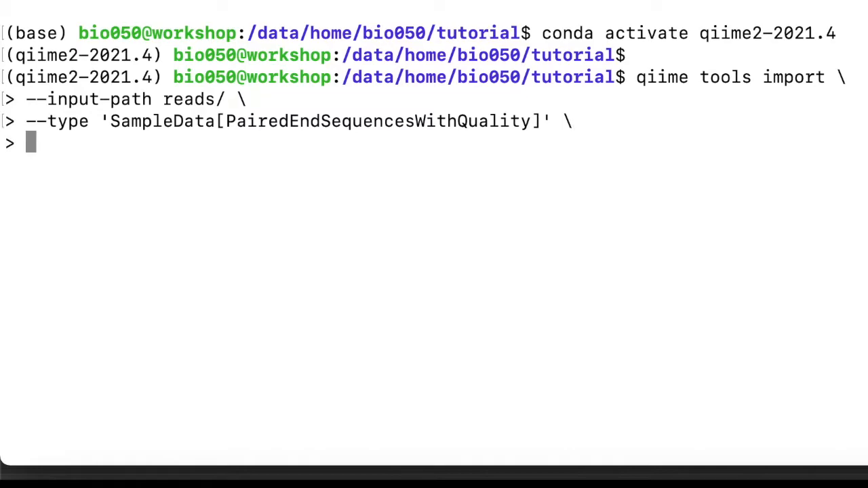
Add --output-path raw-reads.qza to the import command.
type("--")
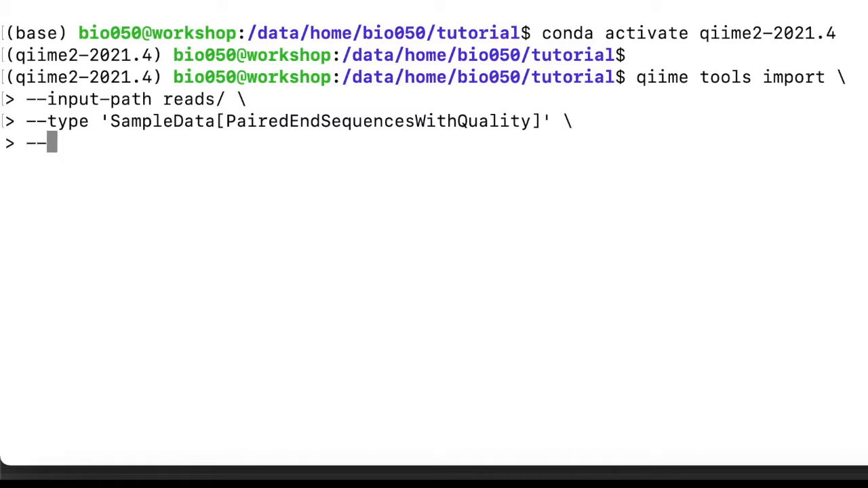
type("output-path raw-")
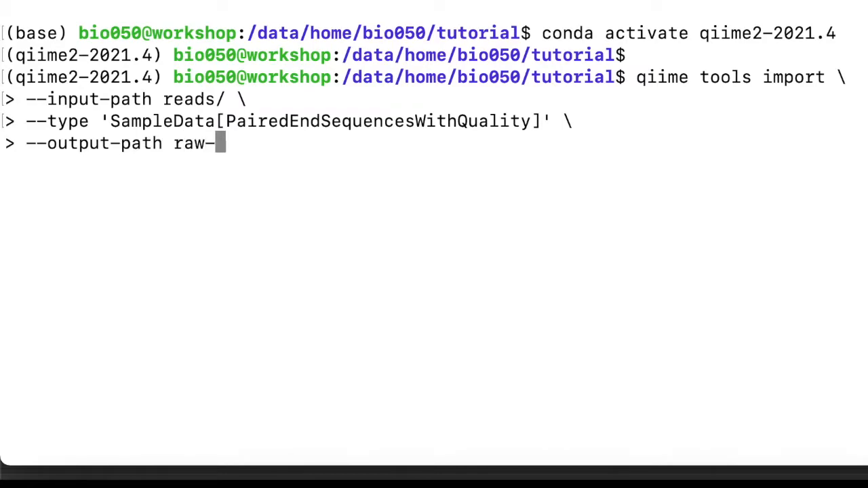
type("reads.qz")
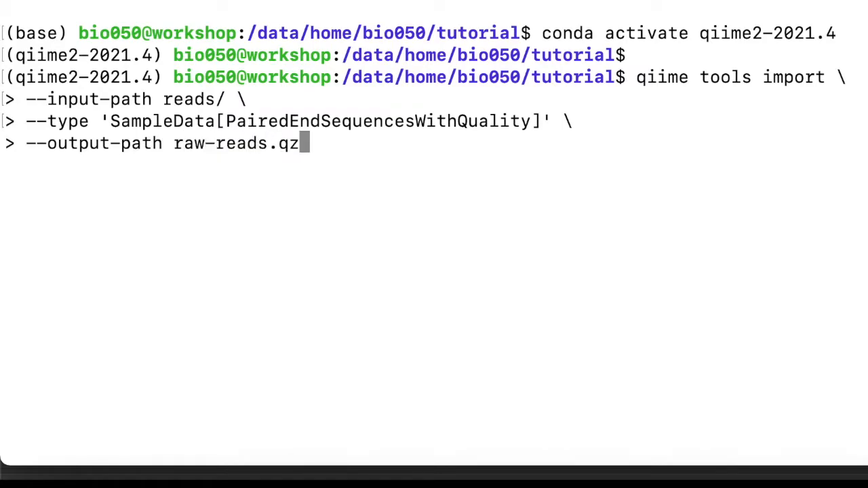
type("a \\")
type("--")
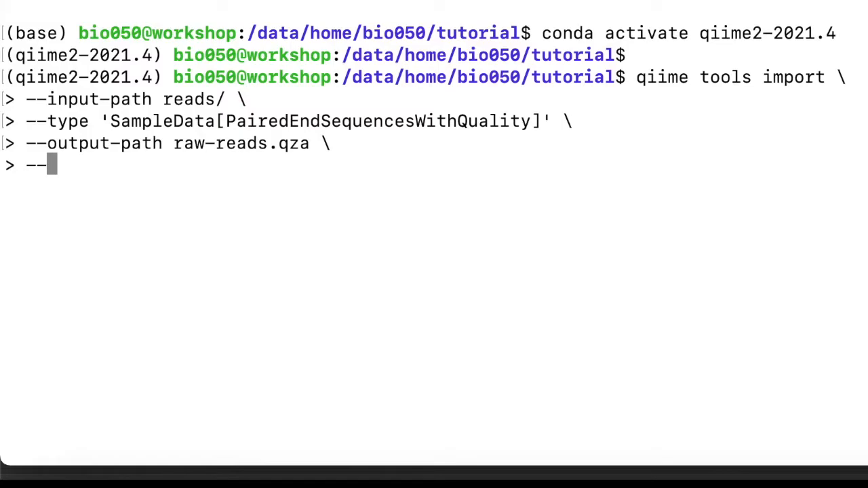
Finish with --input-format CasavaOneEightSingleLanePerSampleDirFmt and run the import.
type("input-f")
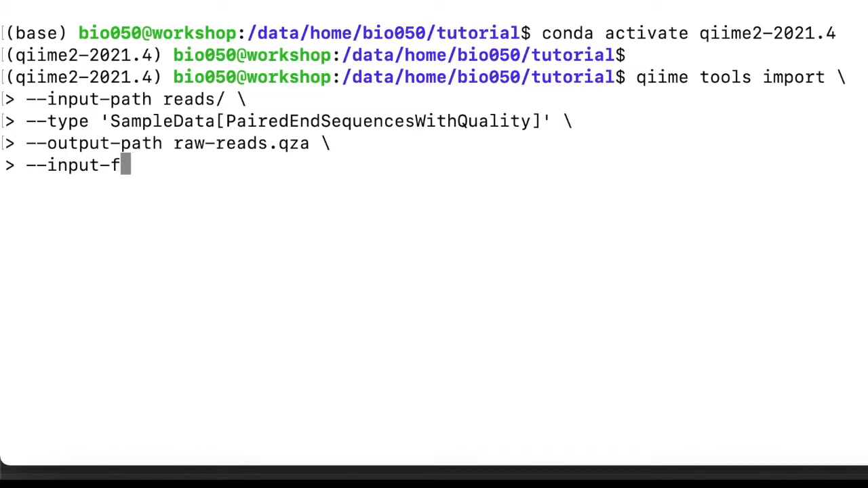
type("ormat Casa")
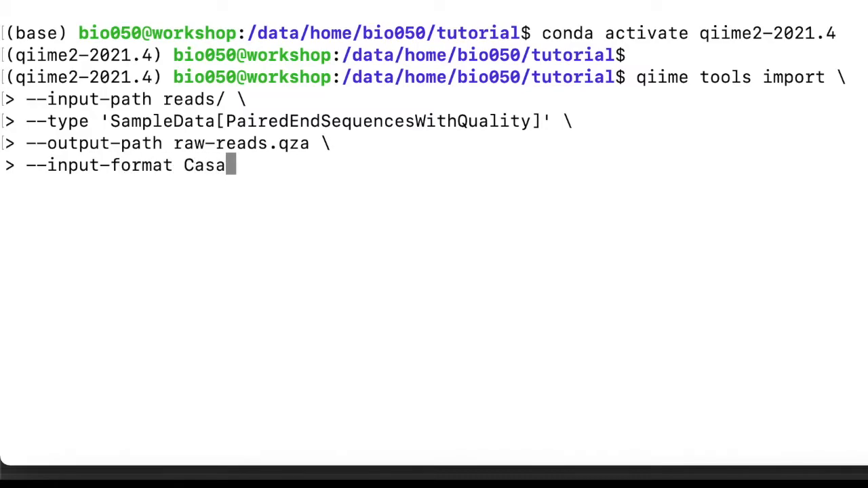
type("vaOneEight")
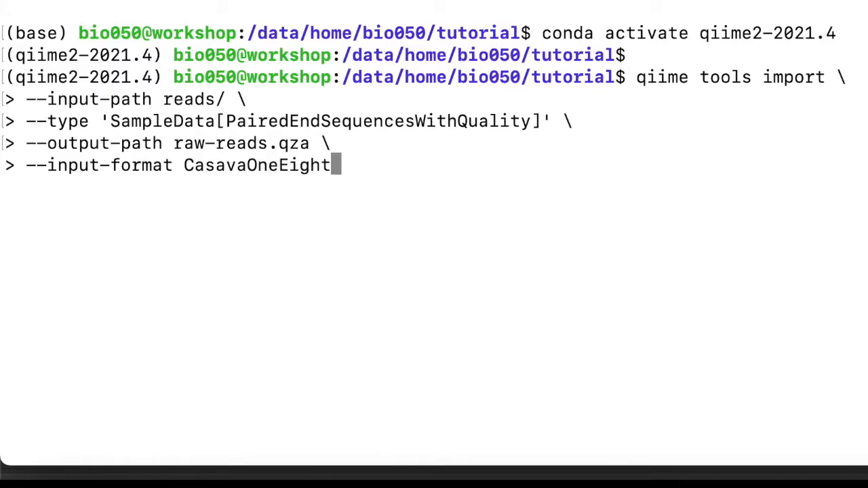
type("SingleLan")
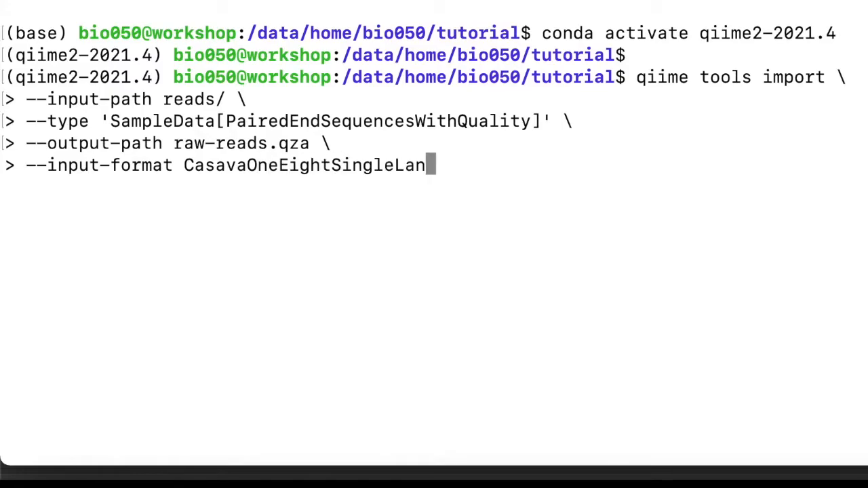
type("ePerSample")
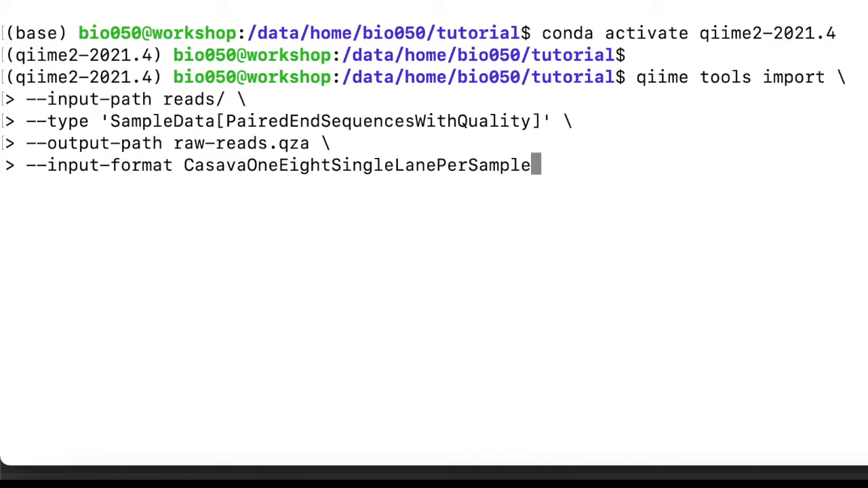
type("DirF")
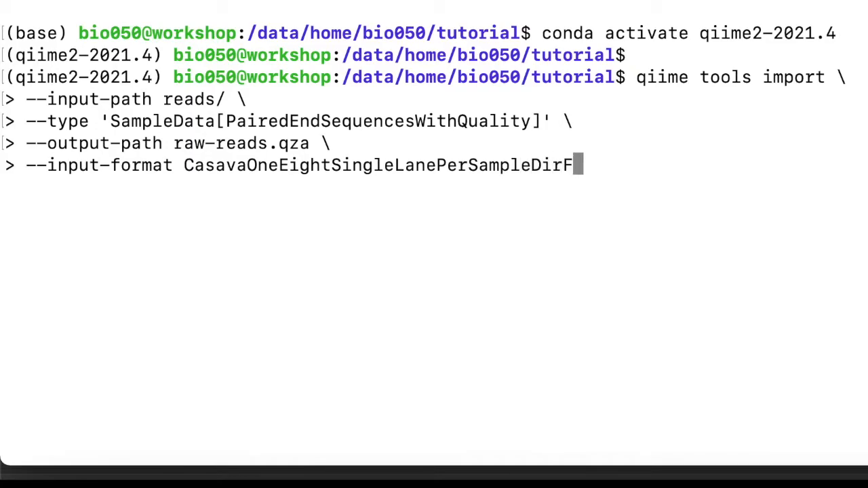
type("mt")
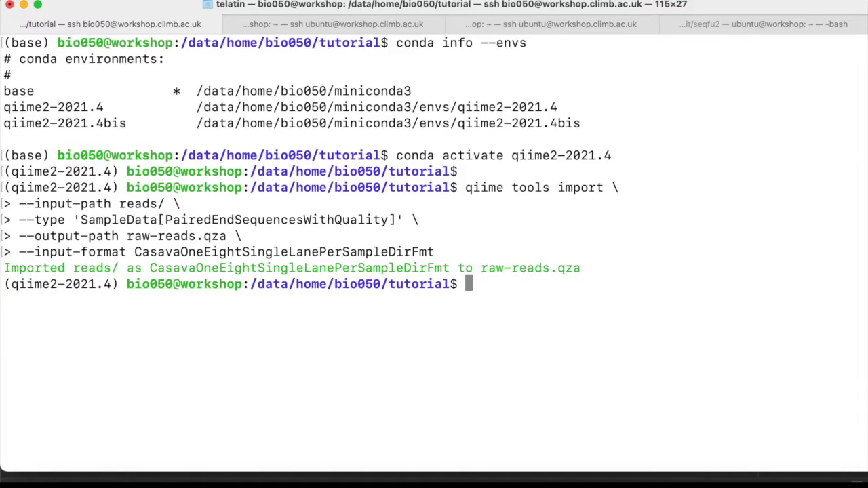
Deactivate the conda environment and long-list the FASTQ files in reads/.
type("conda")
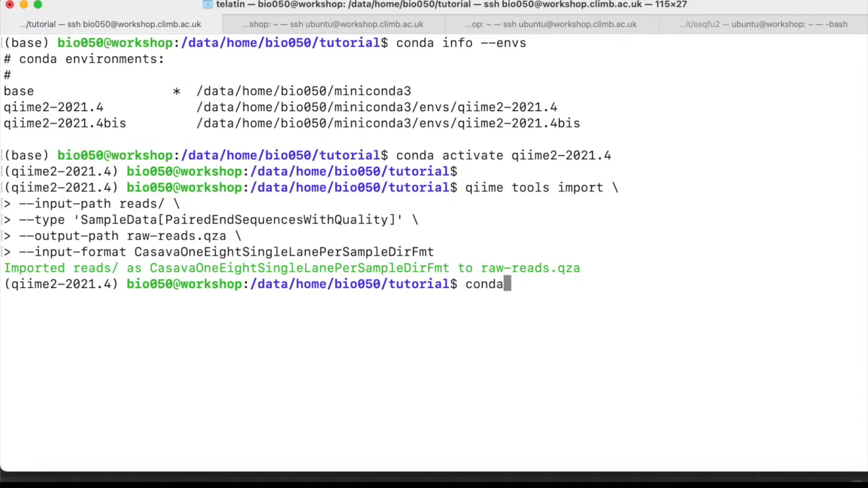
type("deactivate")
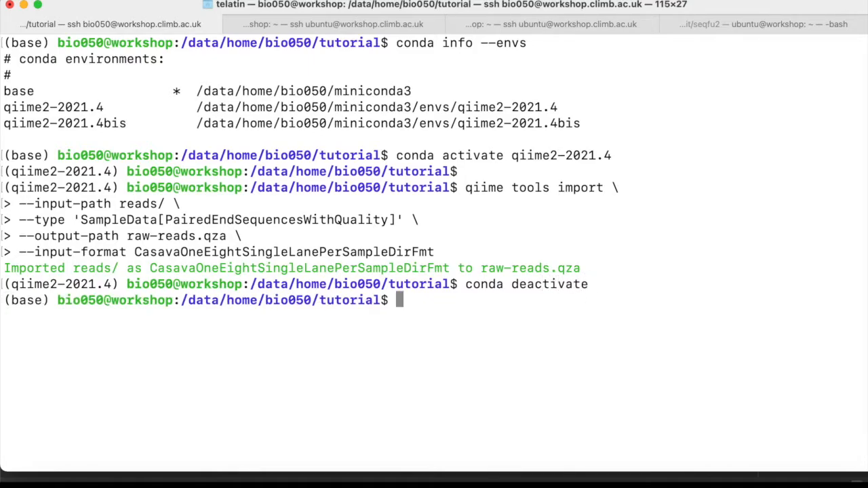
type("ls -l r")
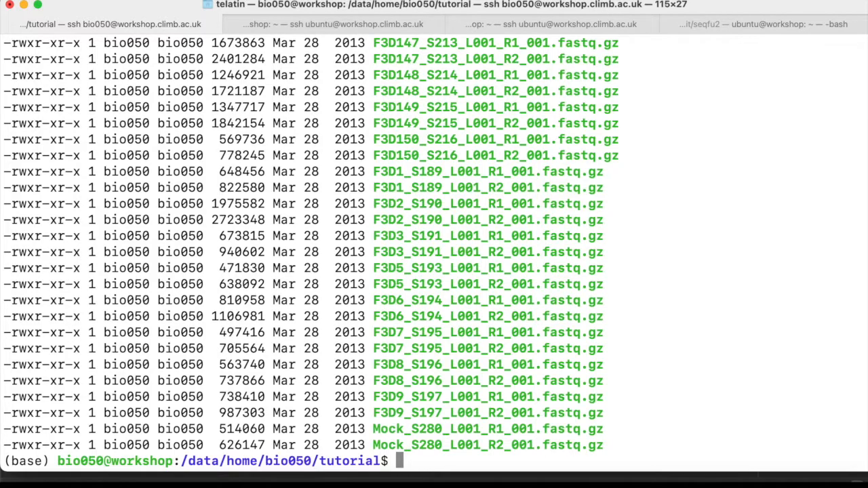
Echo a tab-separated sample-id/forward/reverse absolute-filepath header into manifest-1.tsv and cat it.
type("echo -e '")
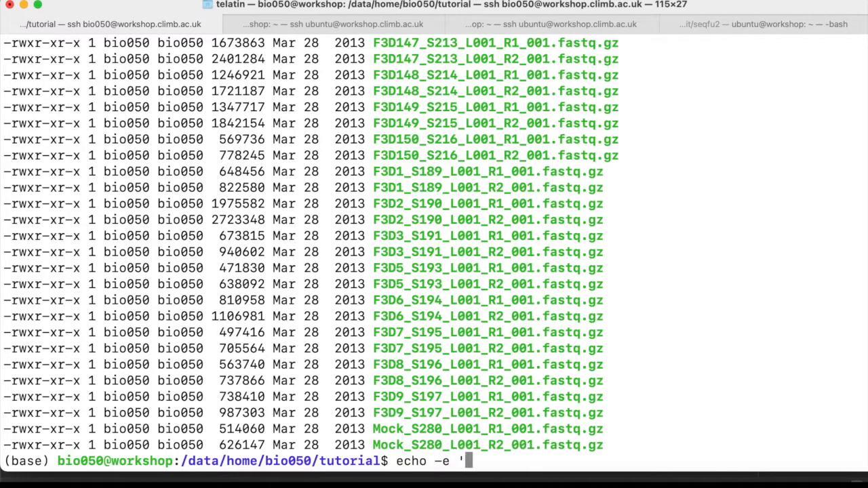
type("sample-id")
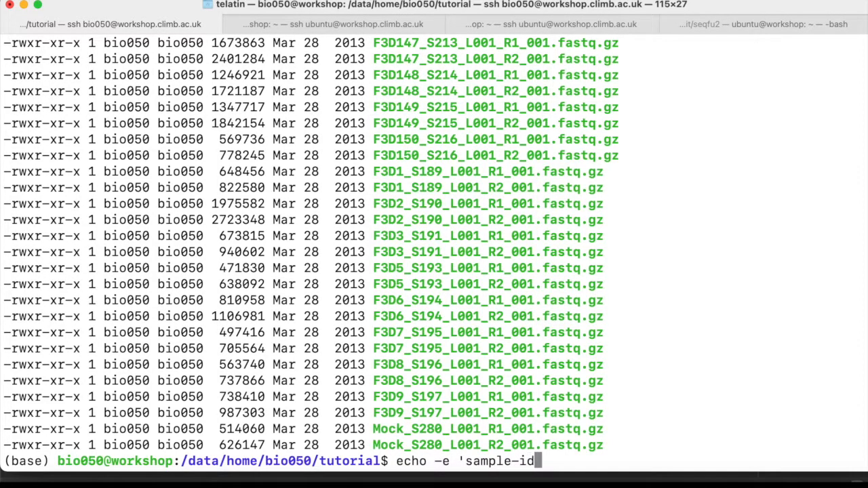
type("\\t")
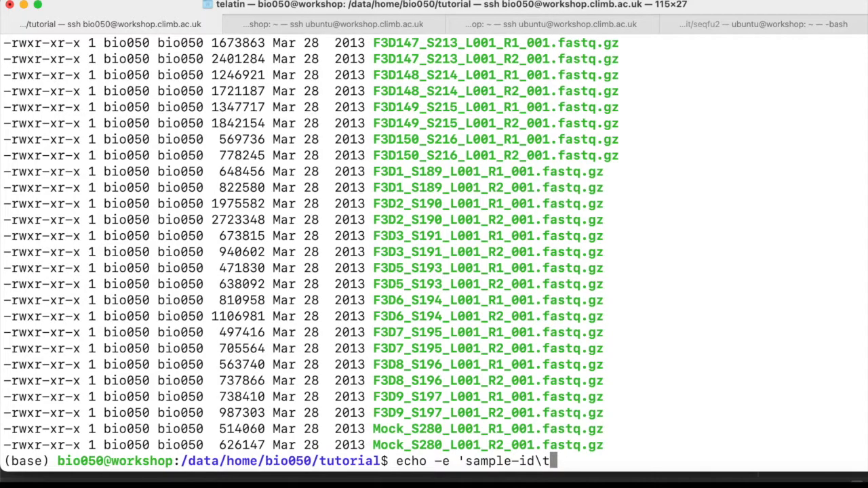
type("forwad")
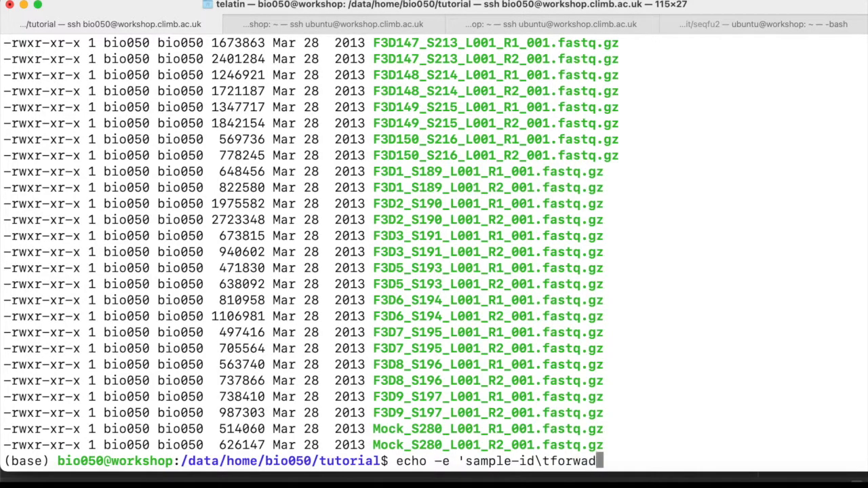
type("-")
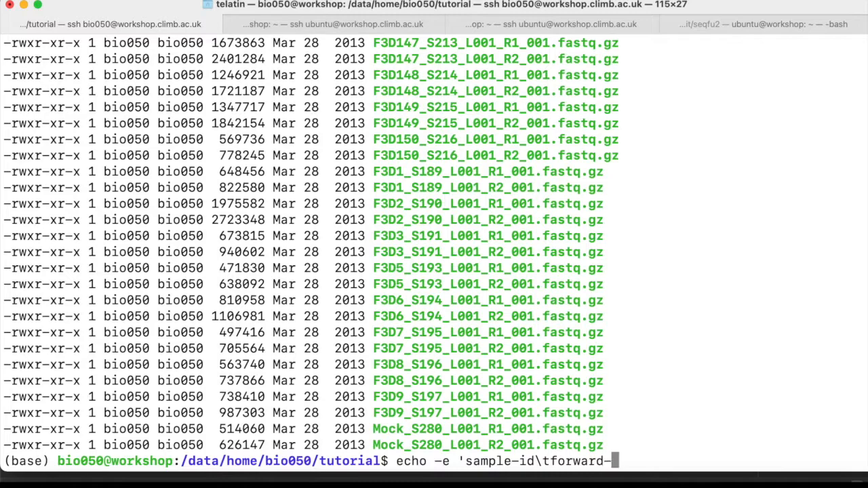
type("absolute-filepath\\treverse-absolu")
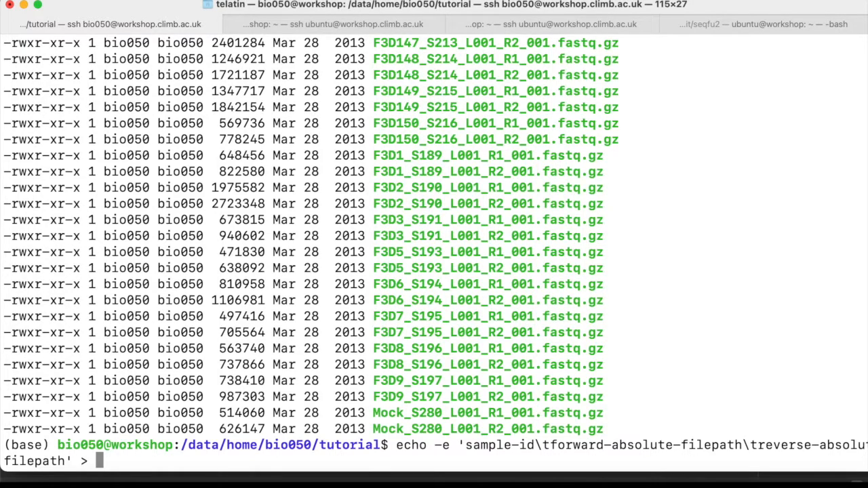
type("manifes")
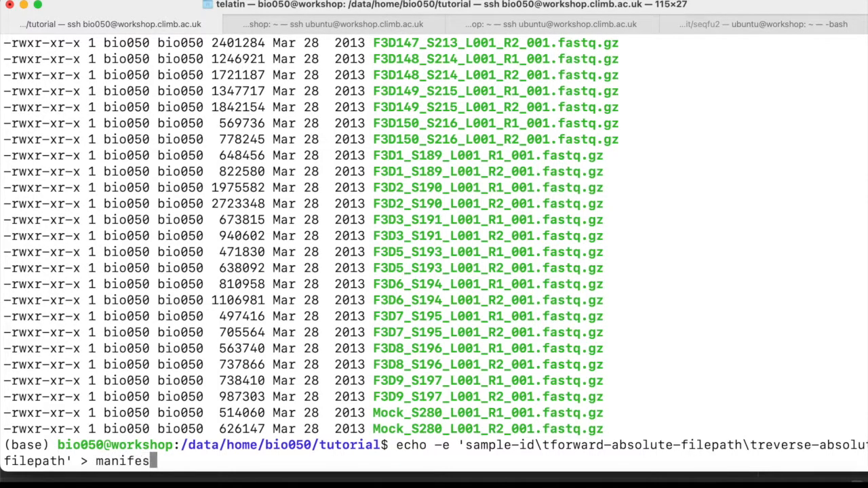
type("-1.tsv")
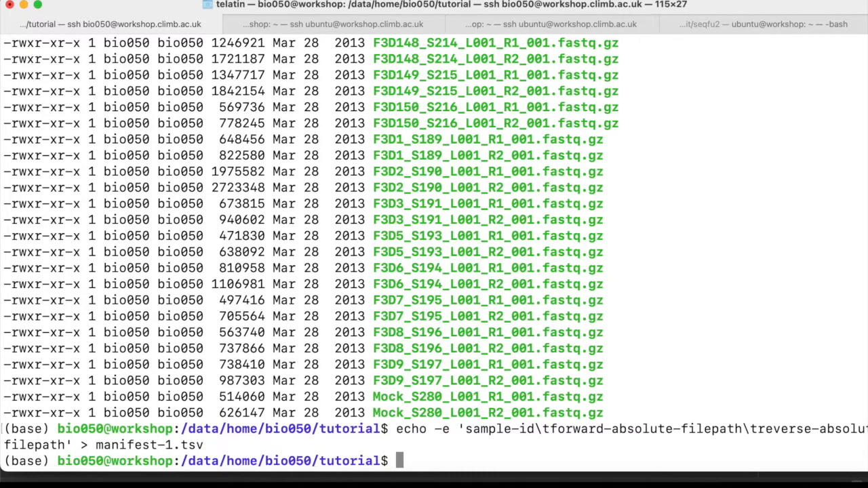
type("cat manifest-1.tsv")
type("for")
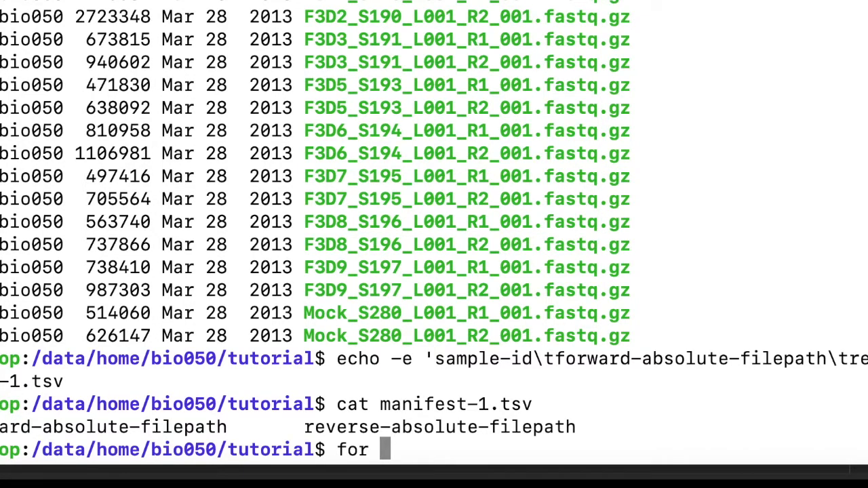
Run for FOR in reads/*_R1*gz; do echo $FOR; done to print every forward-read path.
type("FO")
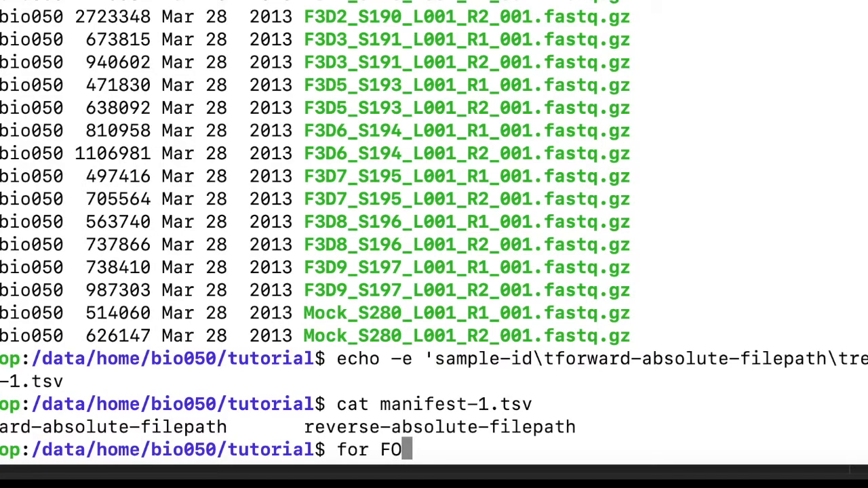
type("R")
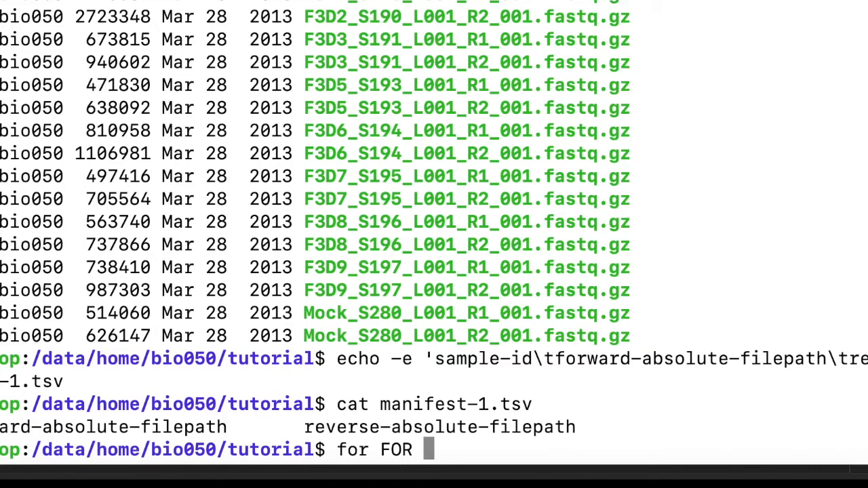
type("in reads/")
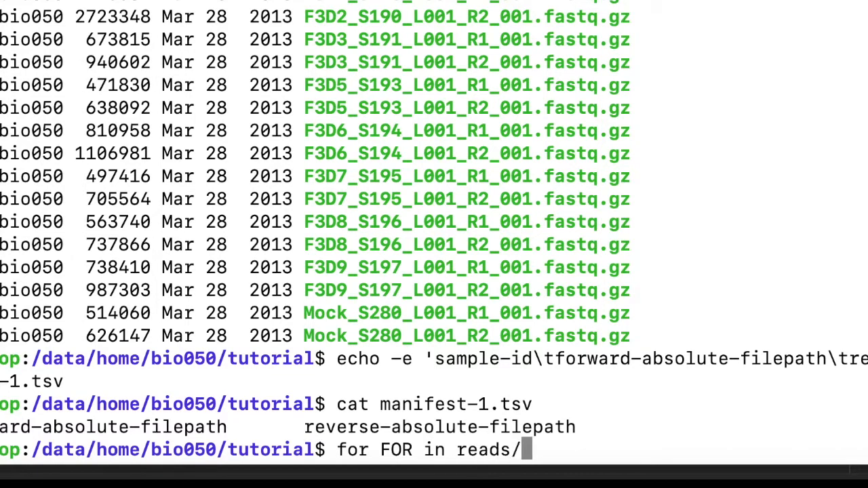
type("*_R1")
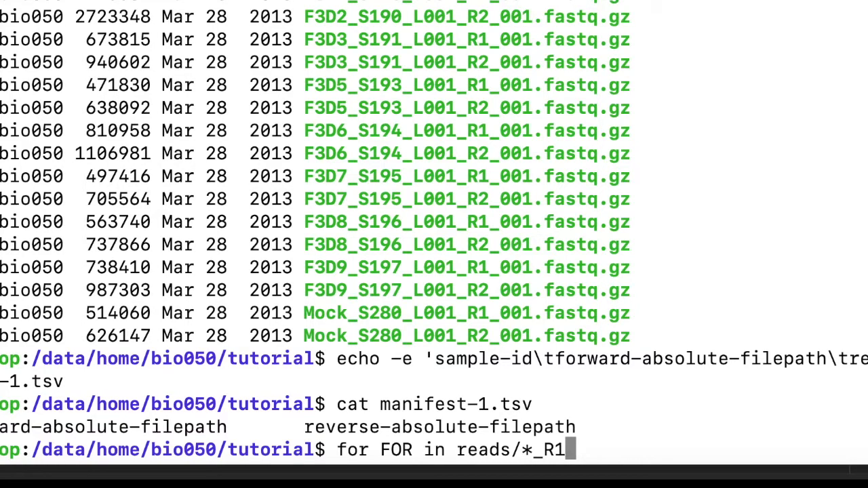
type("*gz")
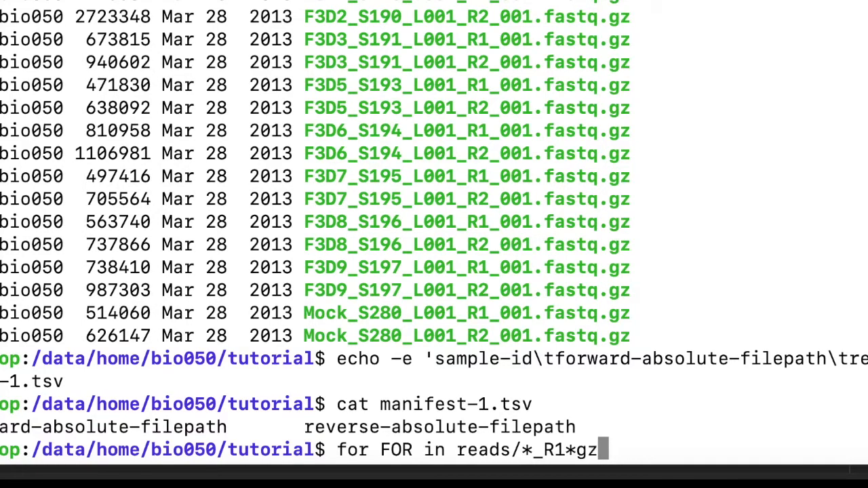
type(";")
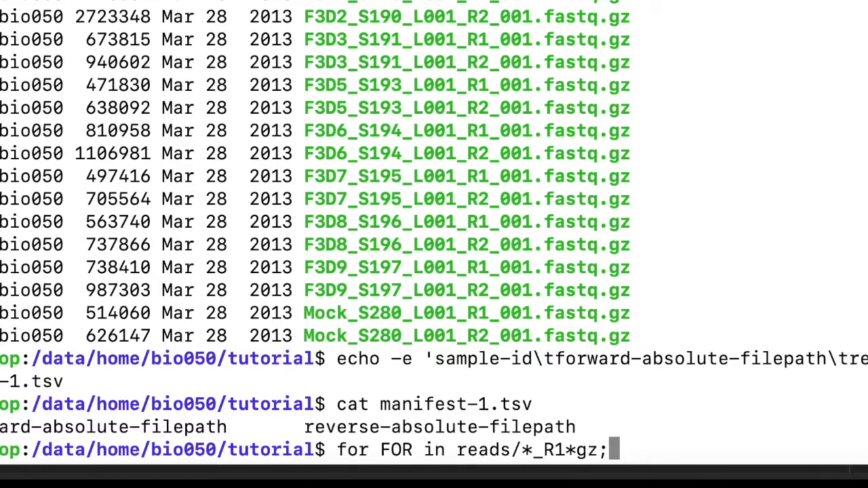
scroll("down", 3)
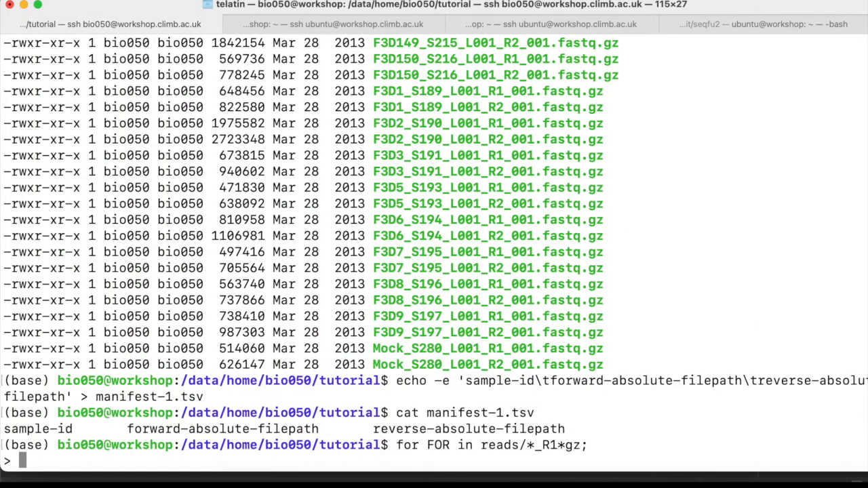
type("do echo $")
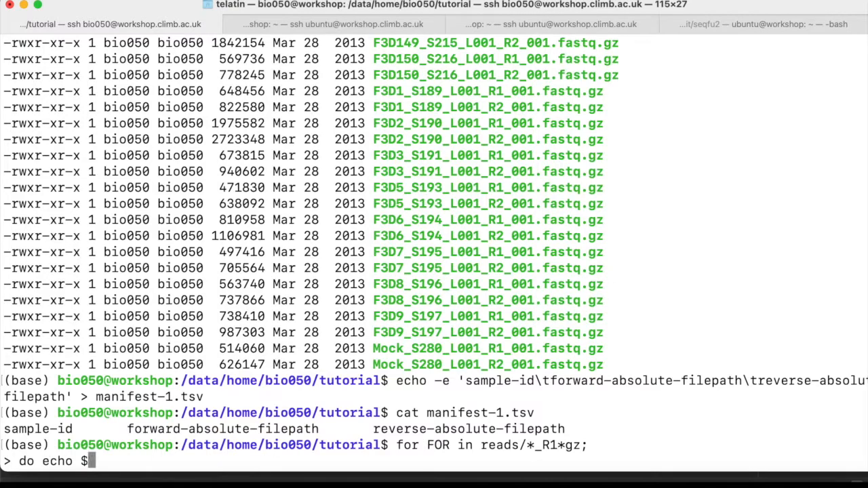
type("FOR;")
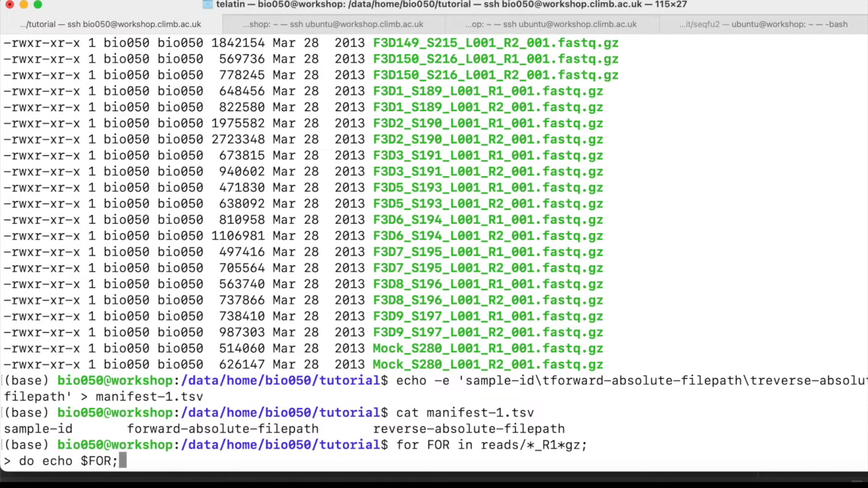
type("done")
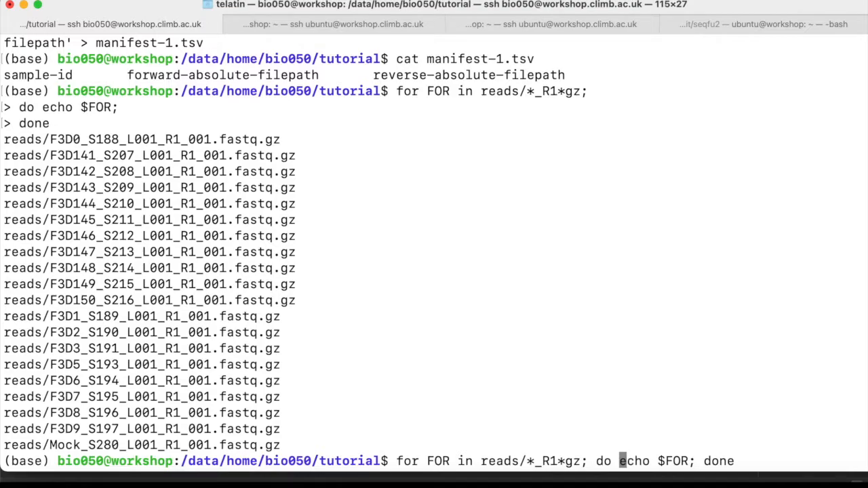
Set ID=$(basename $FOR | cut -f1 -d_) in the loop and echo each ID beside its R1 path.
type("ID=")
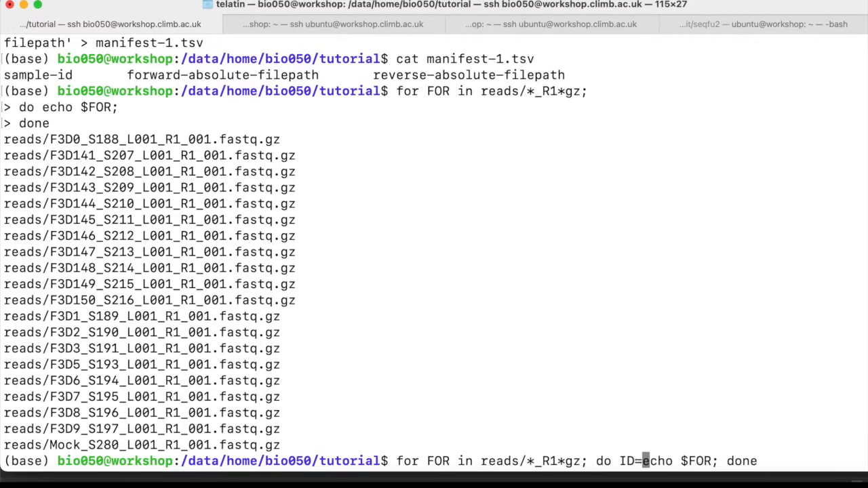
type("$")
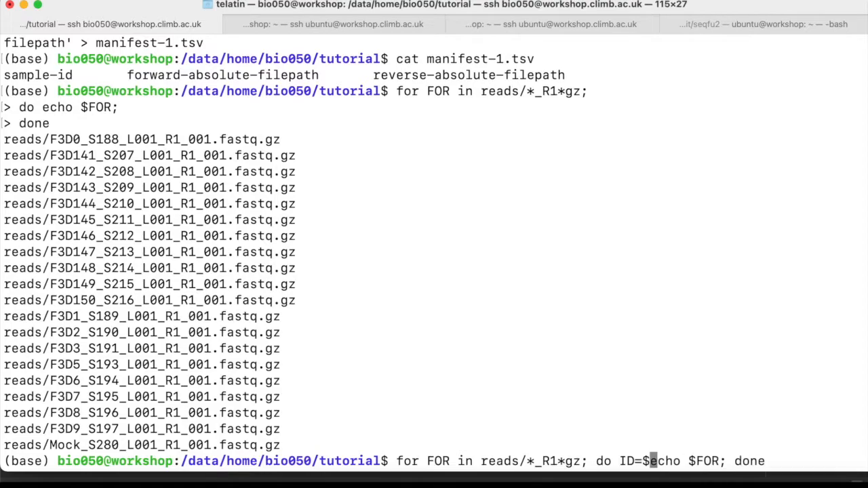
type("$(basename $FOR")
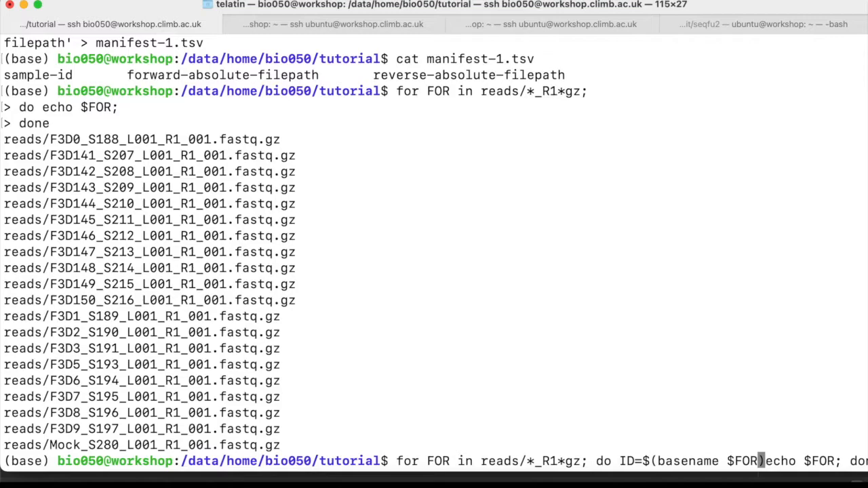
double_click(24, 138)
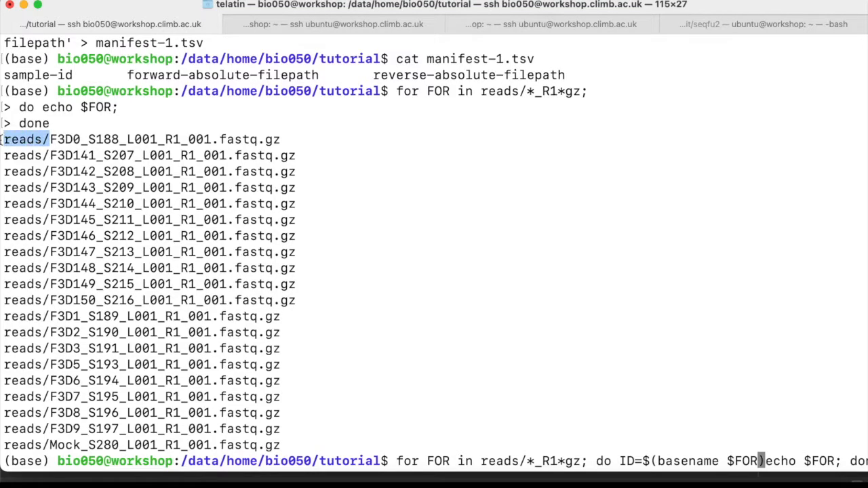
type("|")
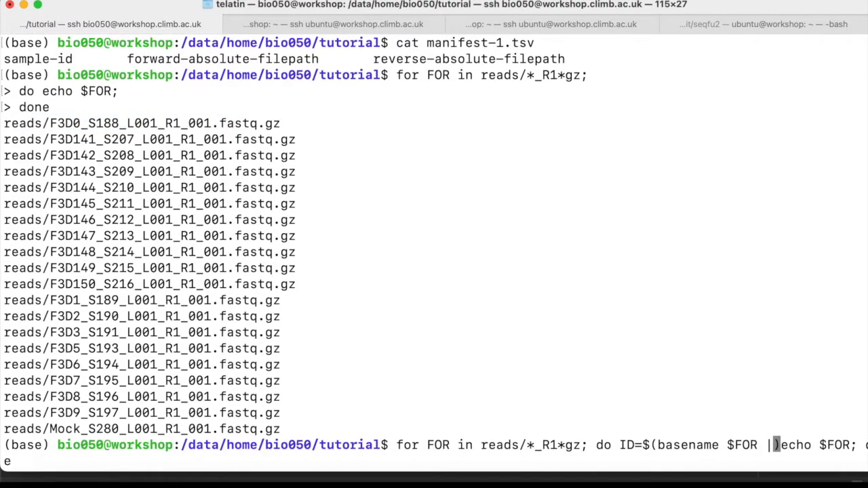
type("cut -f1")
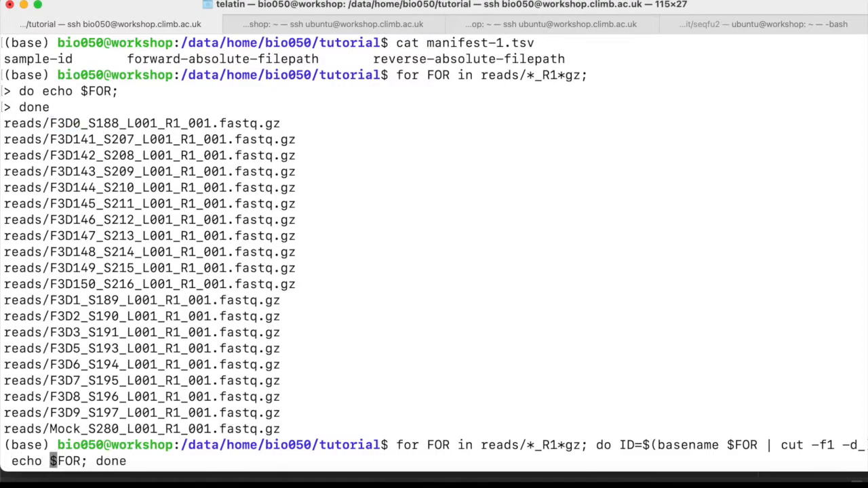
type("OD")
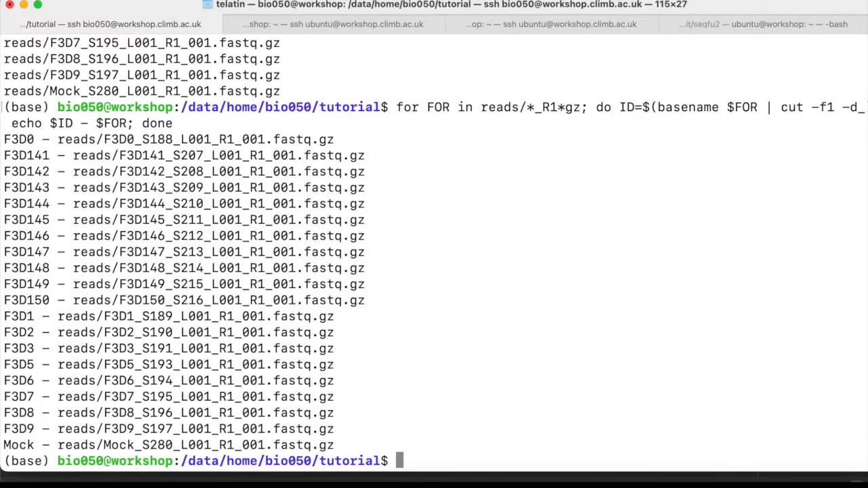
mouse_move(261, 154)
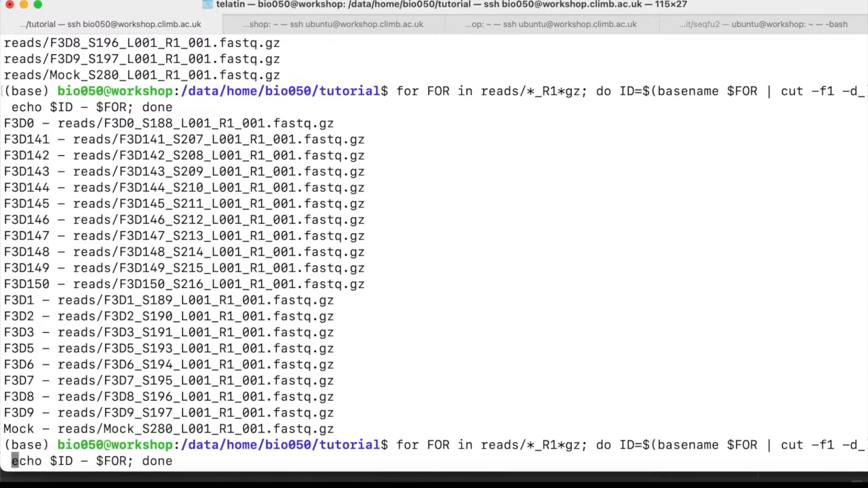
Add REV=${FOR/_R1/_R2} and echo the ID with its R1 and matching R2 paths.
type("REV=")
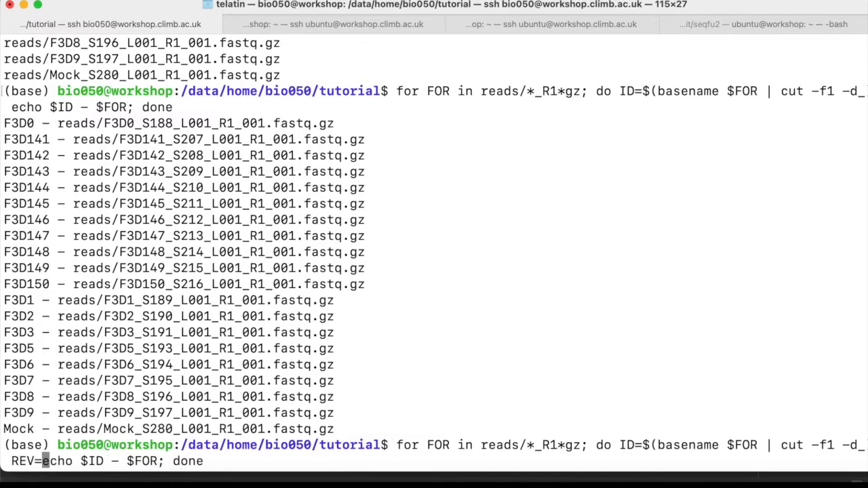
type("${FOR")
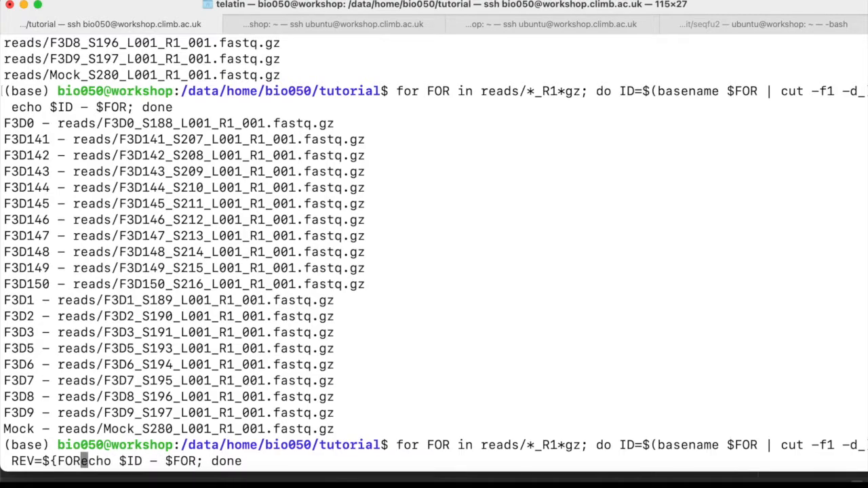
type("/_R1/_R2};")
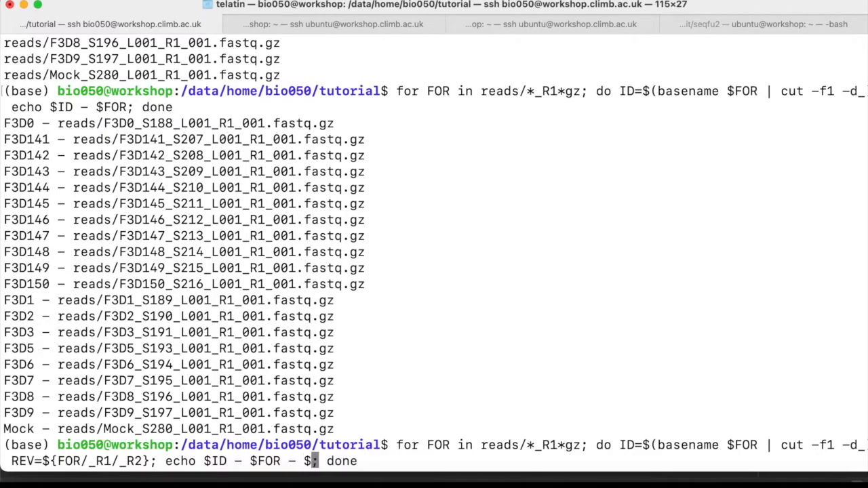
type("REV")
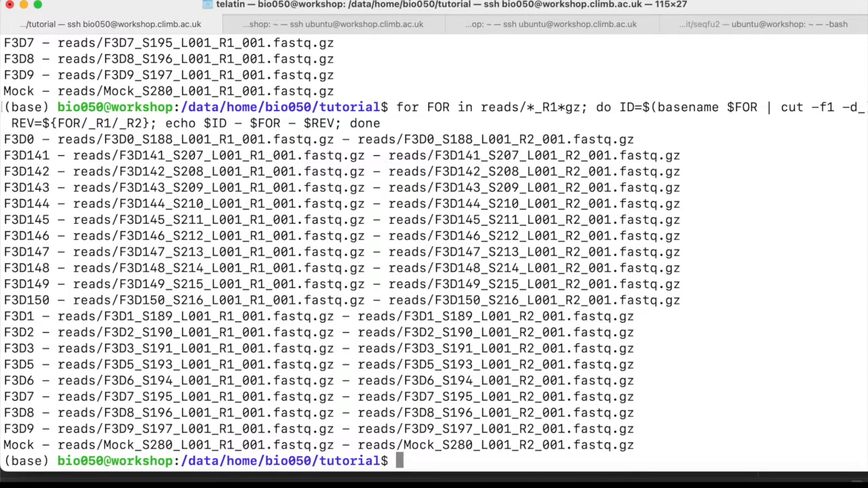
Echo $PWD and rerun the loop printing each reverse path as $PWD/$REV.
type("echo")
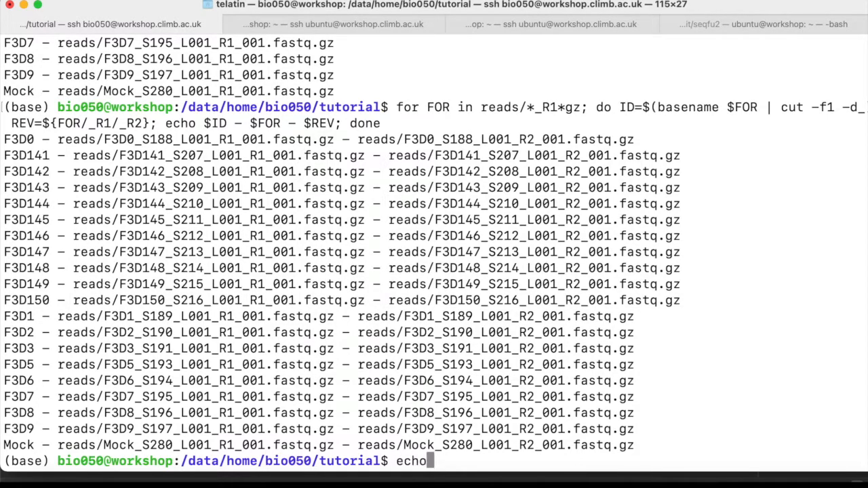
type("$PWD")
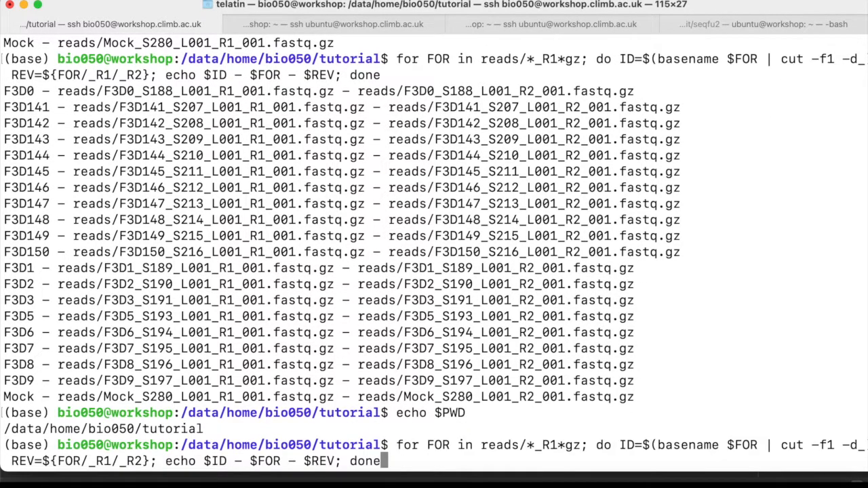
type("$PWD/$")
type("for FOR in reads/*R1*gz;")
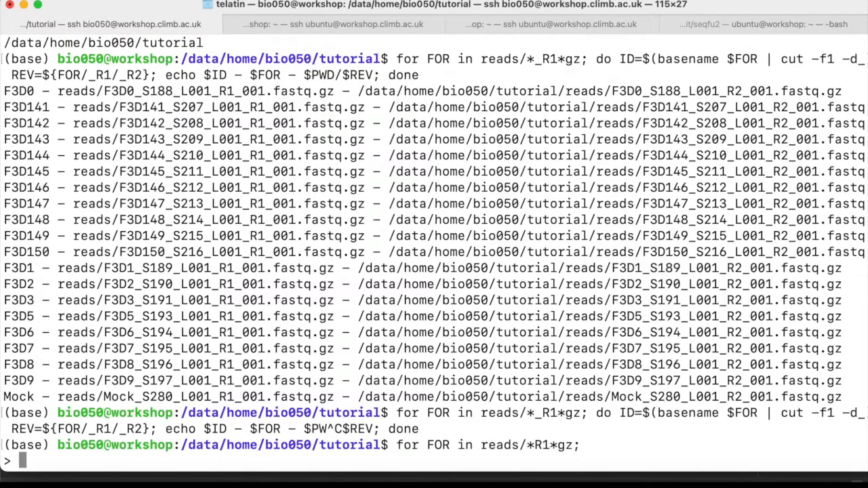
Rebuild the loop body with ID from basename|cut -d_ -f1 and REV=${FOR/_R1/_R2}.
type("do")
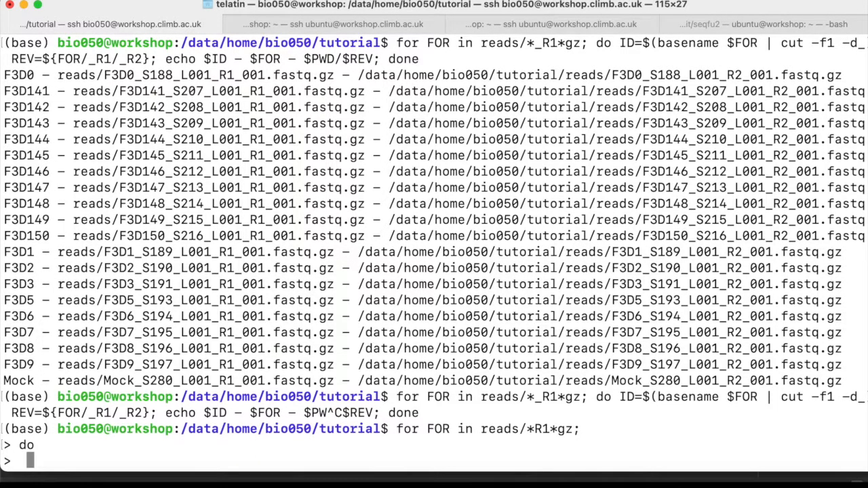
type("ID=$(basename $FORM")
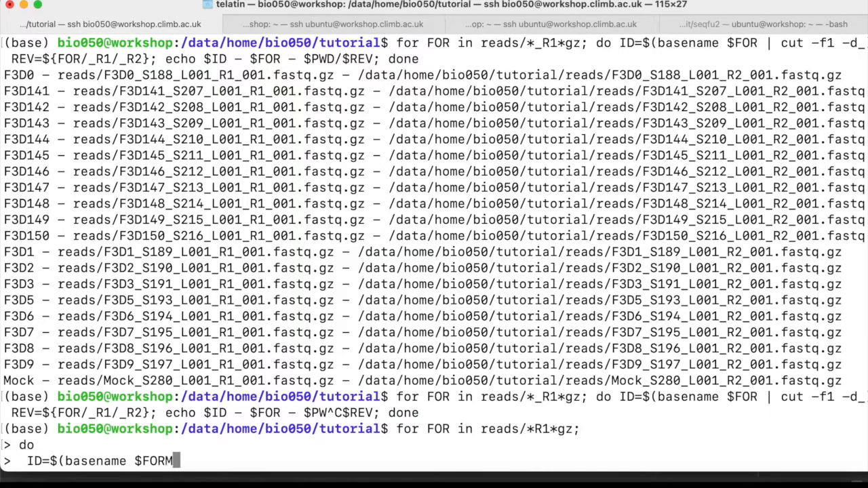
type("| cut")
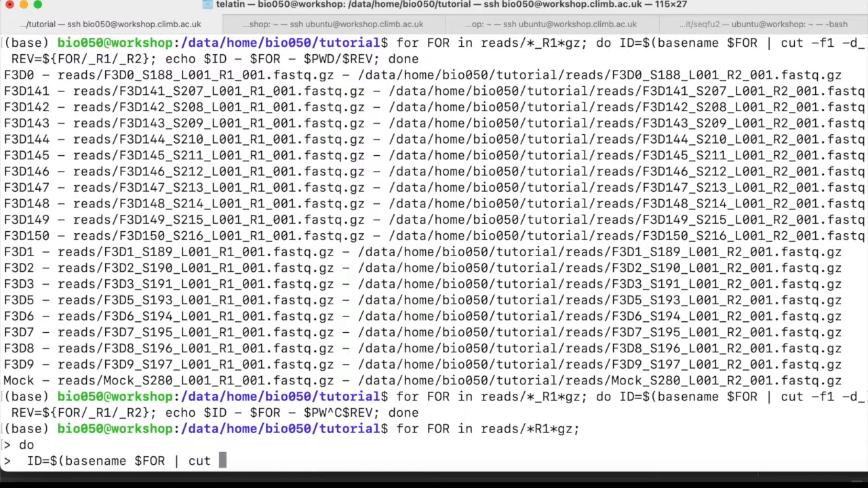
type("-d")
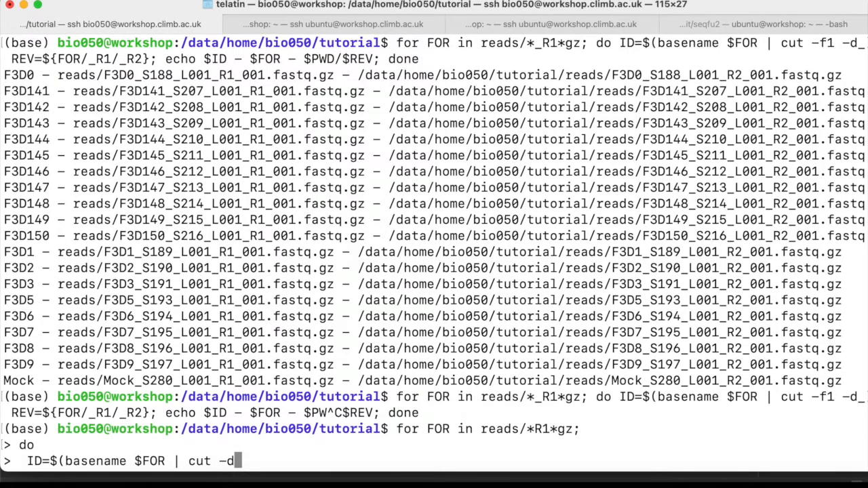
type("_ -f1")
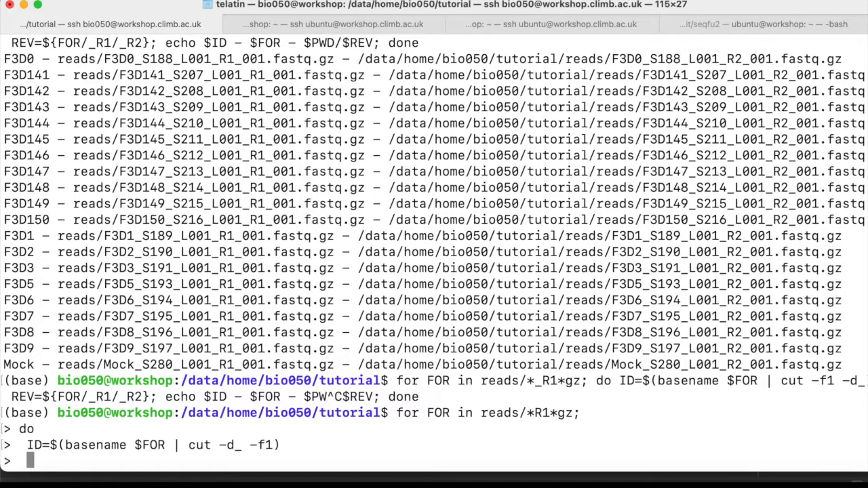
type("REV=${")
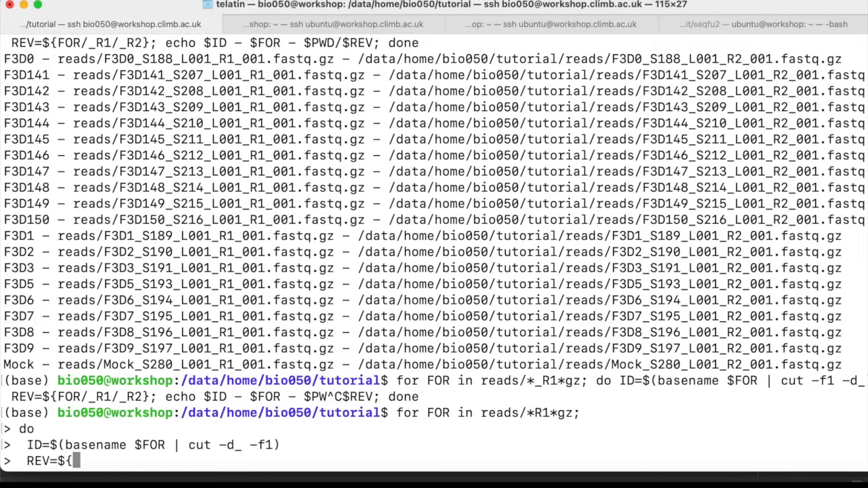
type("FOR/_R1/")
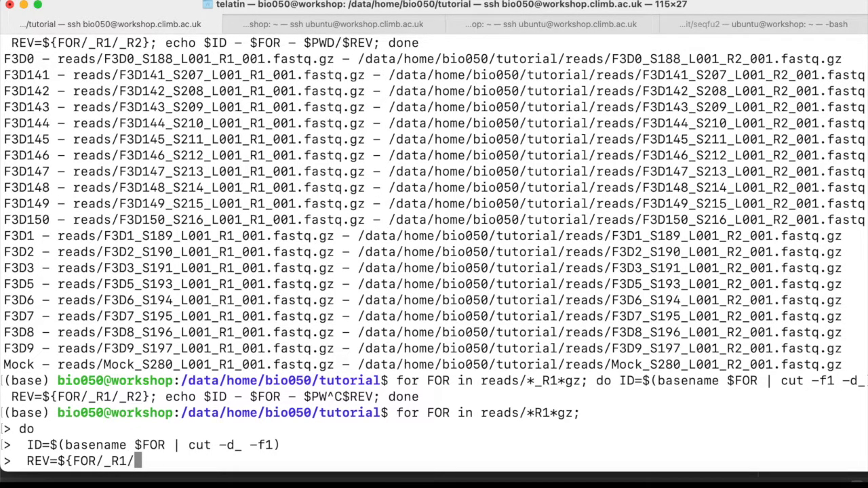
type("_R2}")
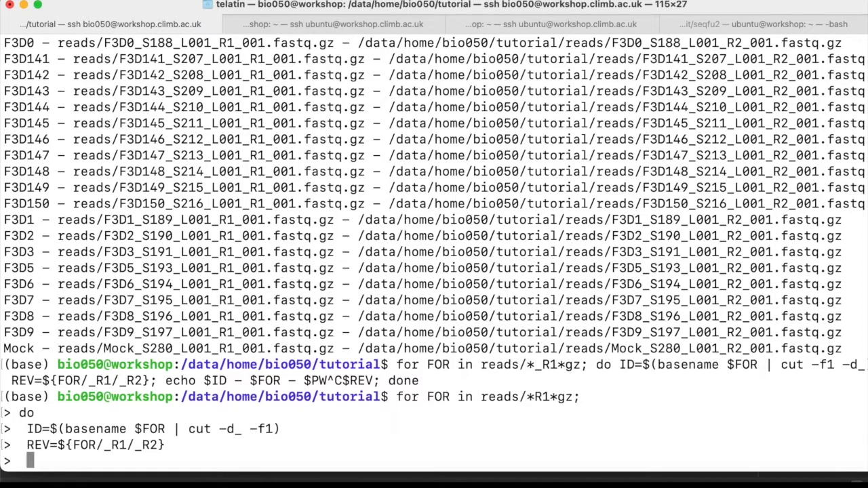
Echo -e tab-separated ${ID}, ${PWD}/${FOR} and ${PWD}/${REV} for each sample.
type("echo -e")
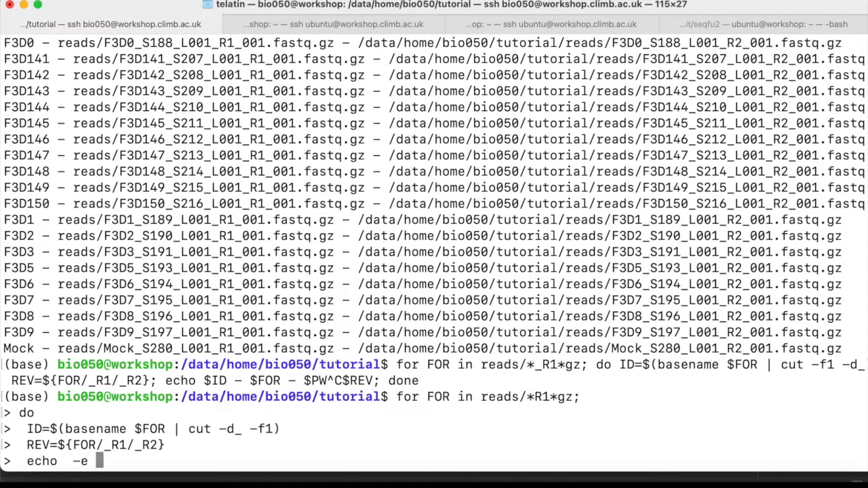
type("'")
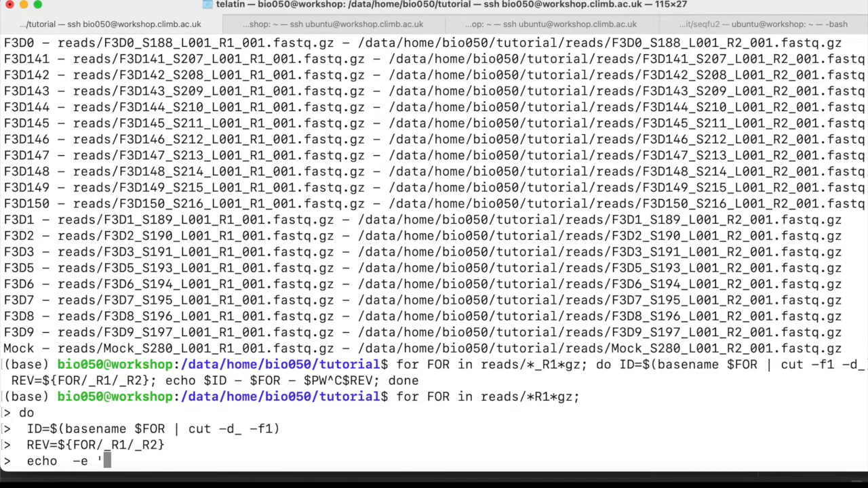
type("$")
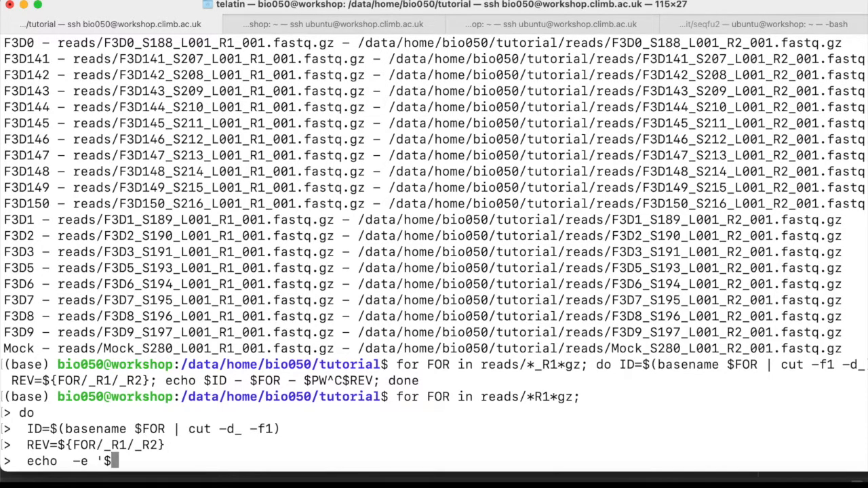
type("{")
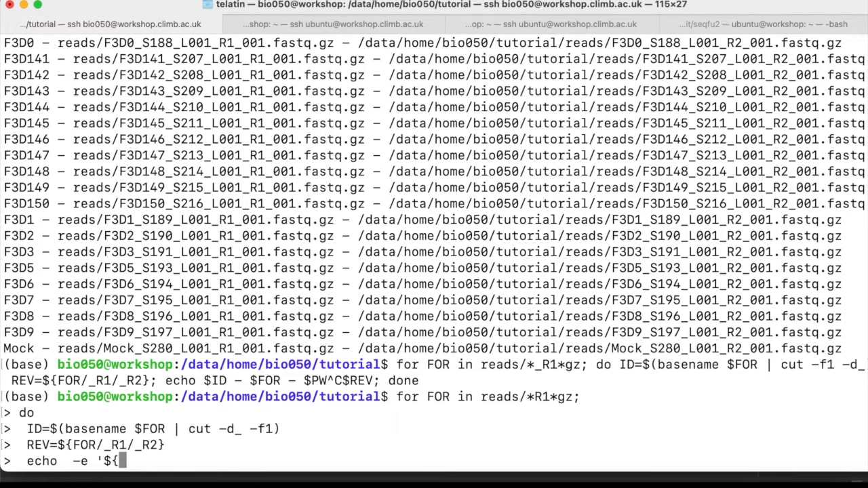
type("ID}\\t$")
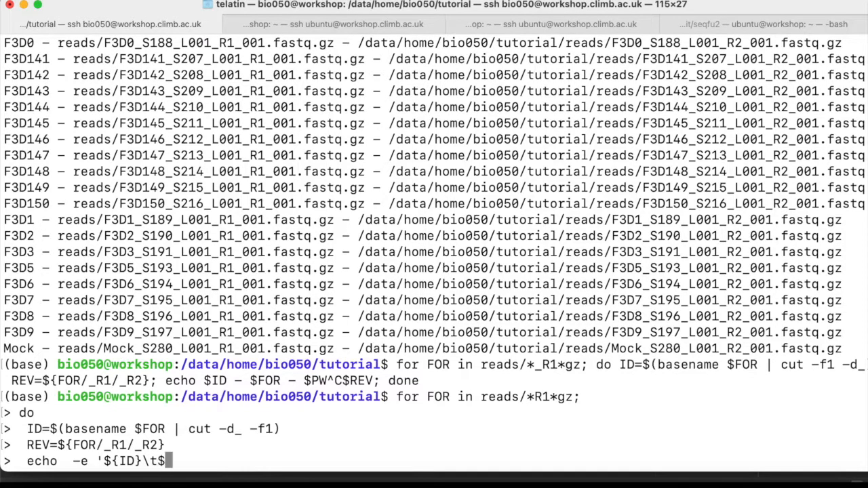
type("{PWD}&/")
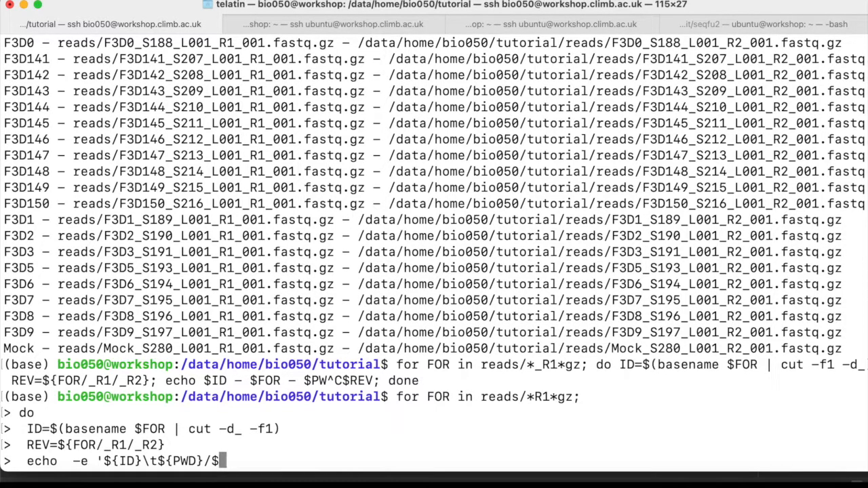
type("{")
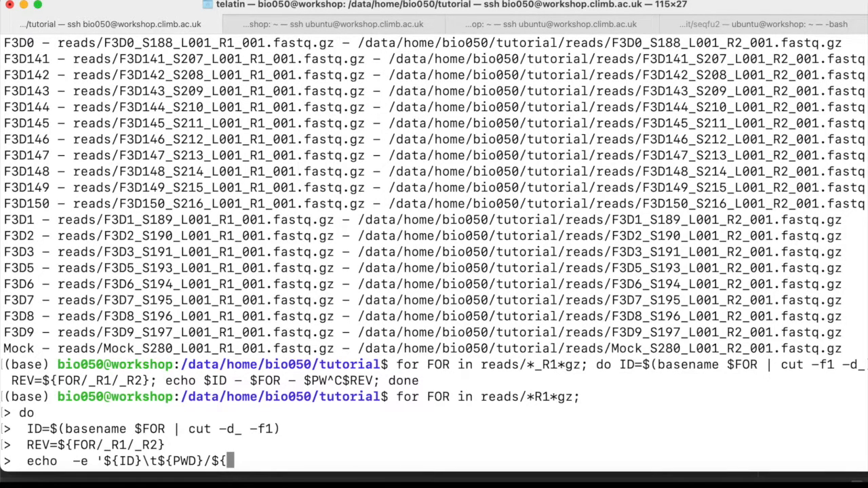
type("FOR}\\t")
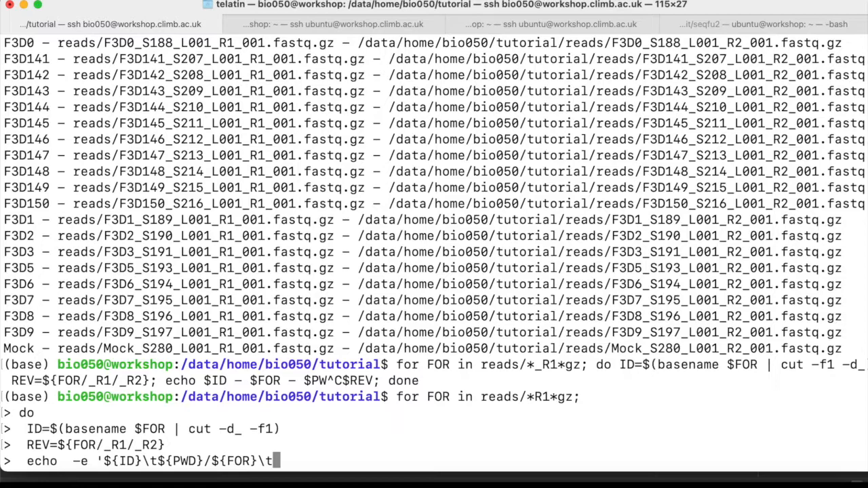
type("${PWD}")
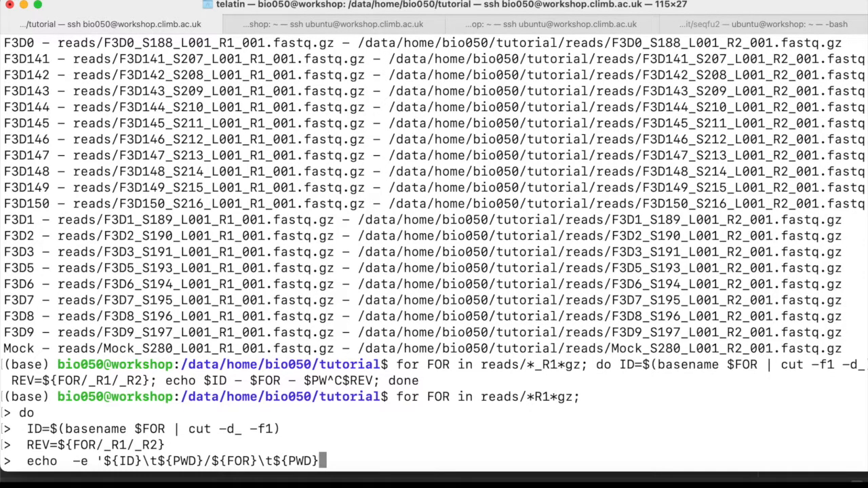
type("/${REV}")
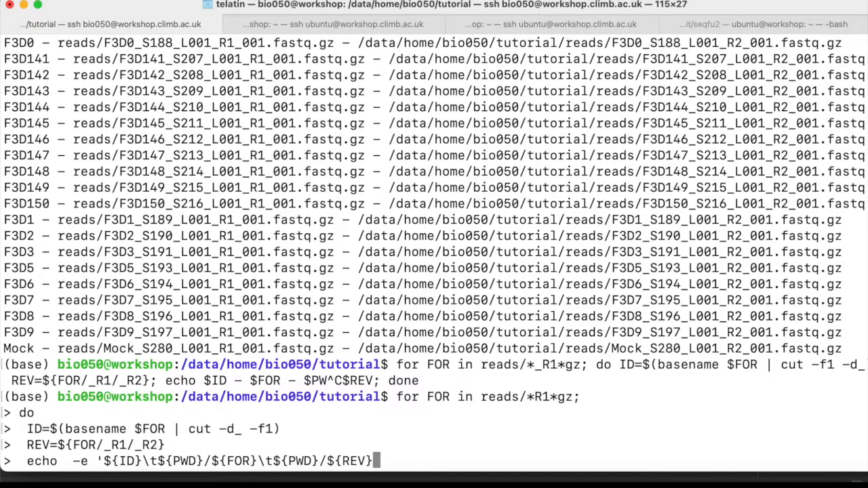
type("'")
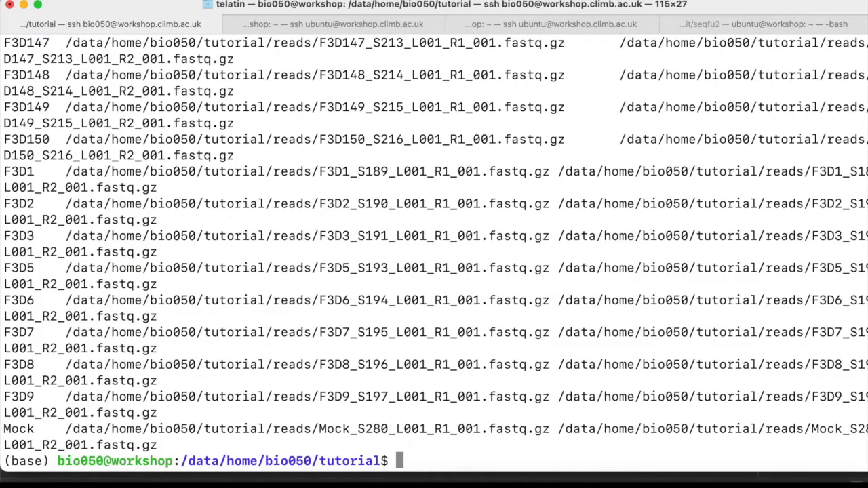
Rerun the loop appending its output with >> to manifest-1.tsv and view it with less -S.
type("for FOR in reads/*R1*gz; do  ID=$(basename $FOR | cut -d_ -f1); REV=${FOR/_R1/_R2};  echo -e \"${ID}\\t${PWD}/${FOR}\\t${PWD}/${REV}\"; done")
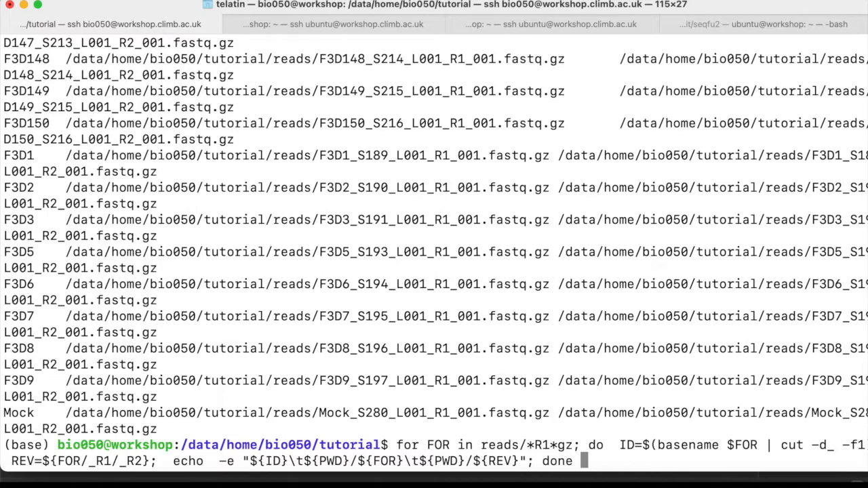
type(">")
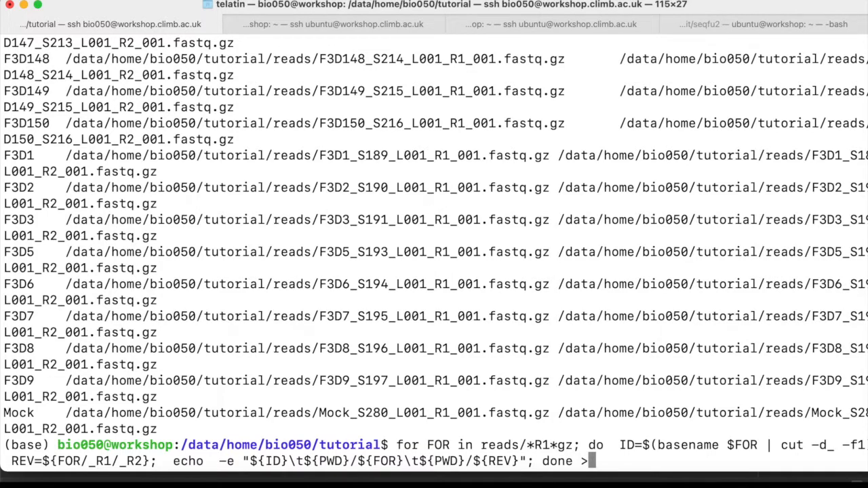
type(">")
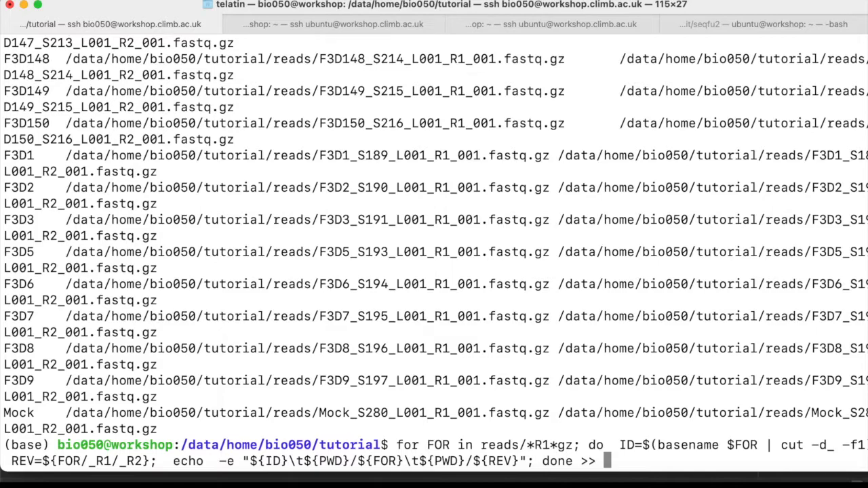
type("mani")
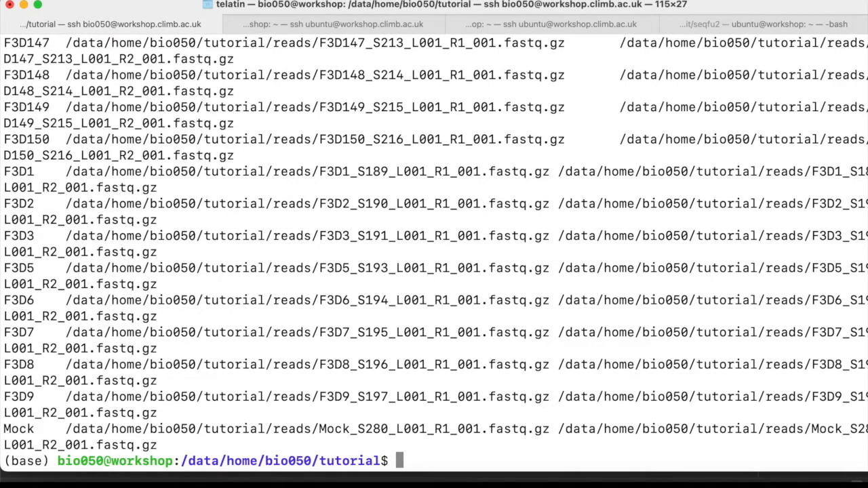
type("less")
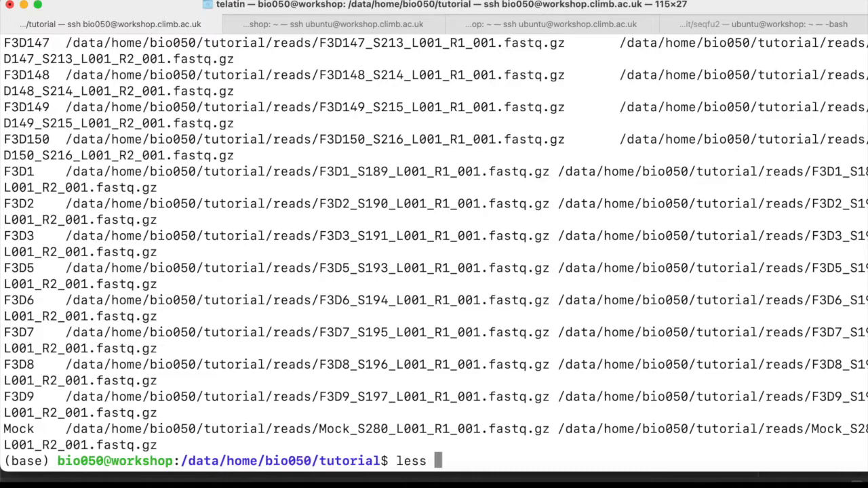
type("-S")
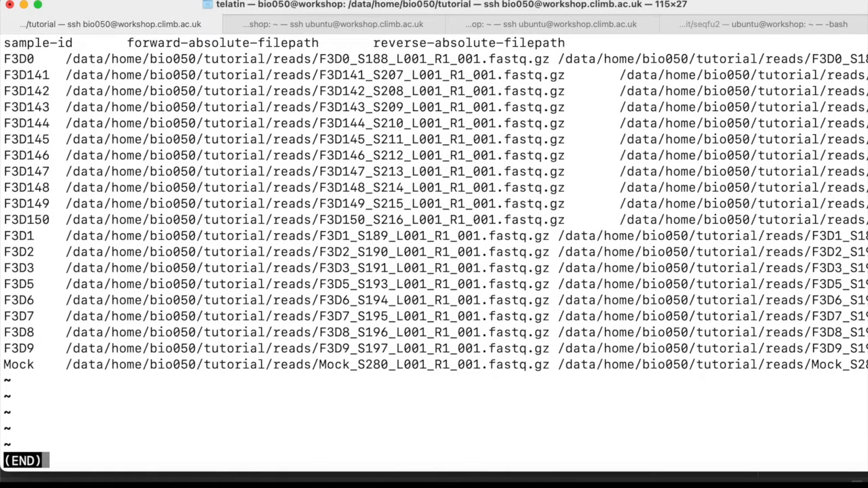
key("q")
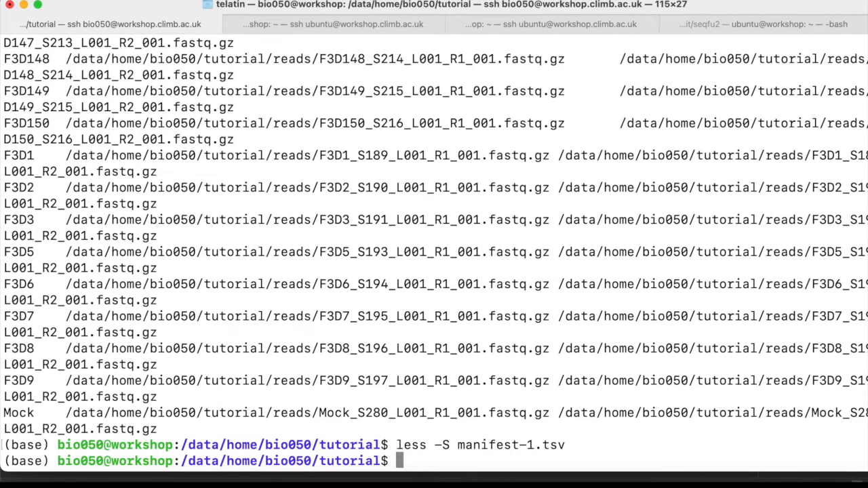
mouse_move(624, 372)
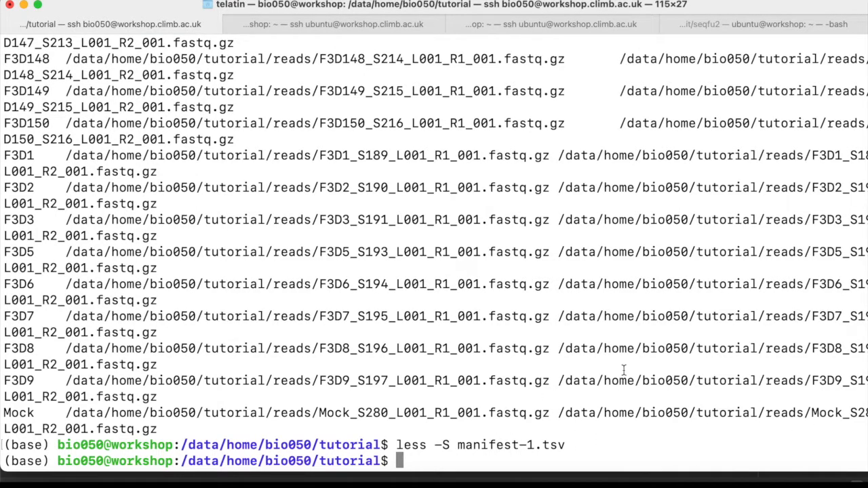
Run seqfu metadata reads/ to generate a sample manifest from the reads folder.
type("seqfu m")
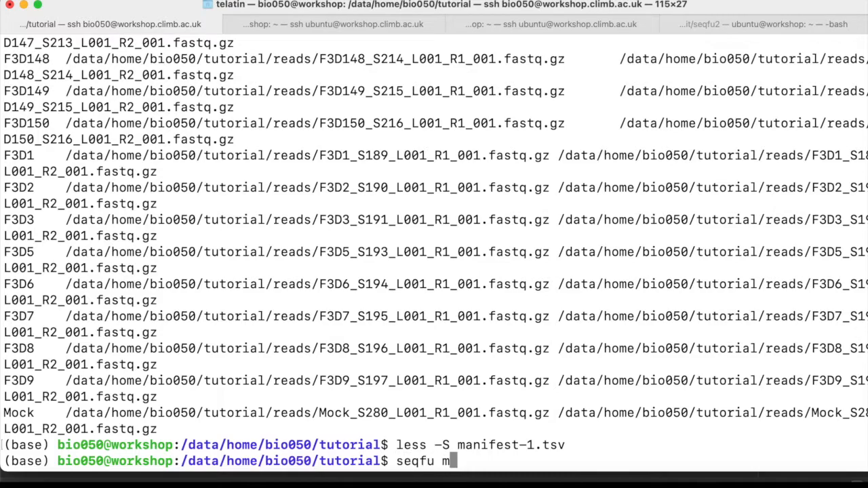
type("etadata")
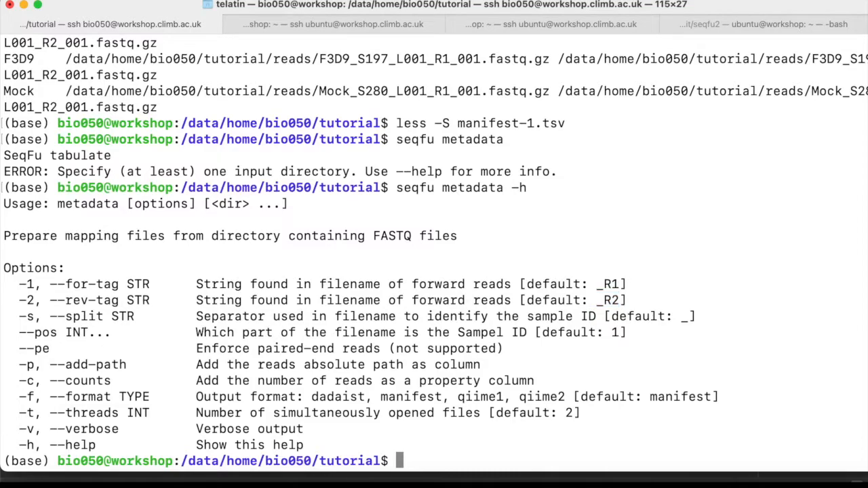
type("seqfu metadata reads/")
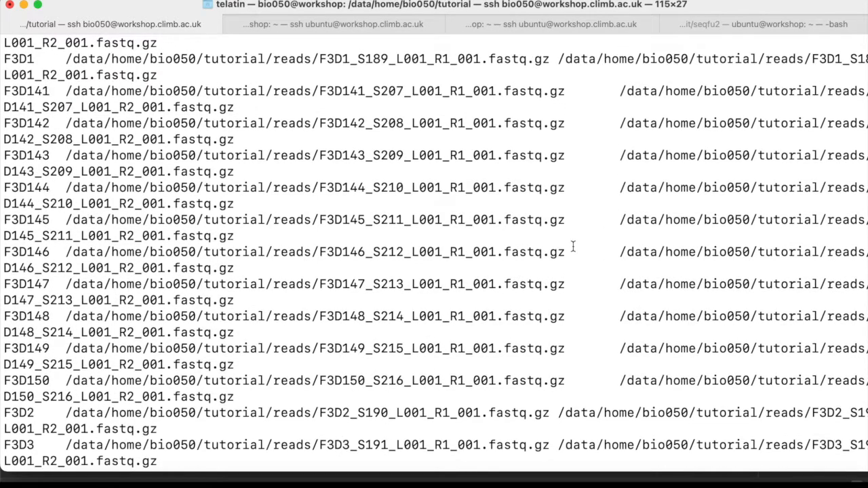
key("Return")
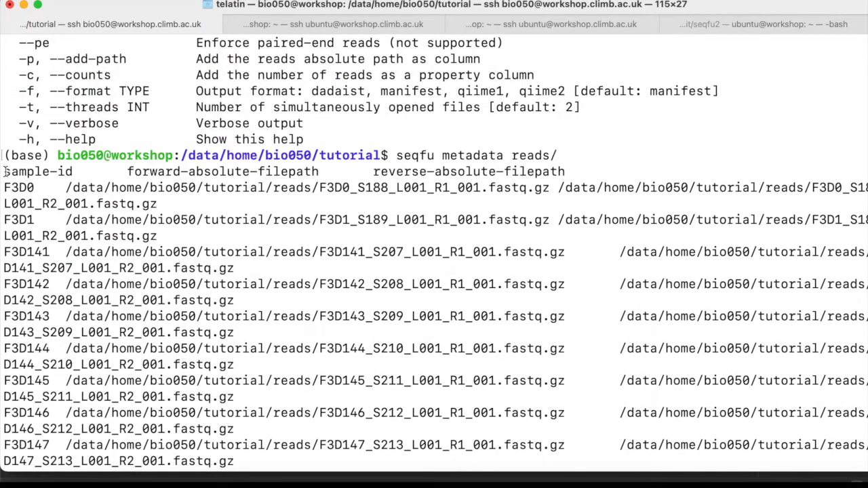
scroll("down", 3)
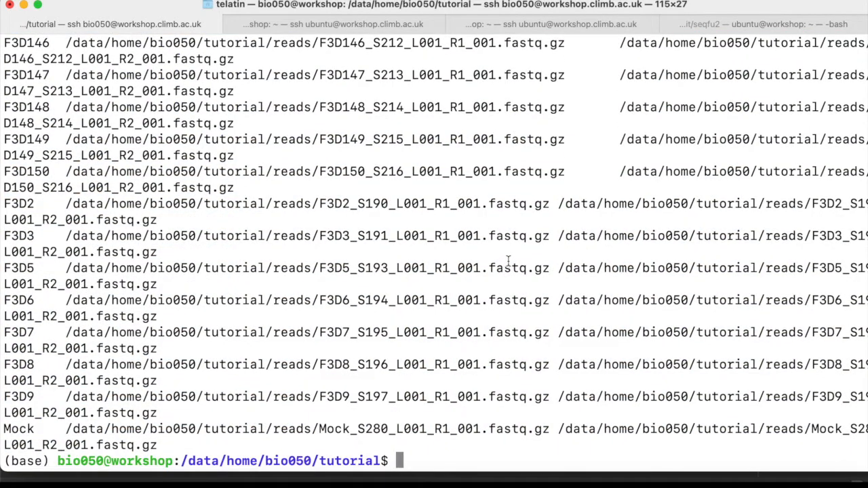
Redirect seqfu metadata reads/ output into manifest.tsv, then mistype a seqfu help command.
type("seqfu metadata reads/ > man")
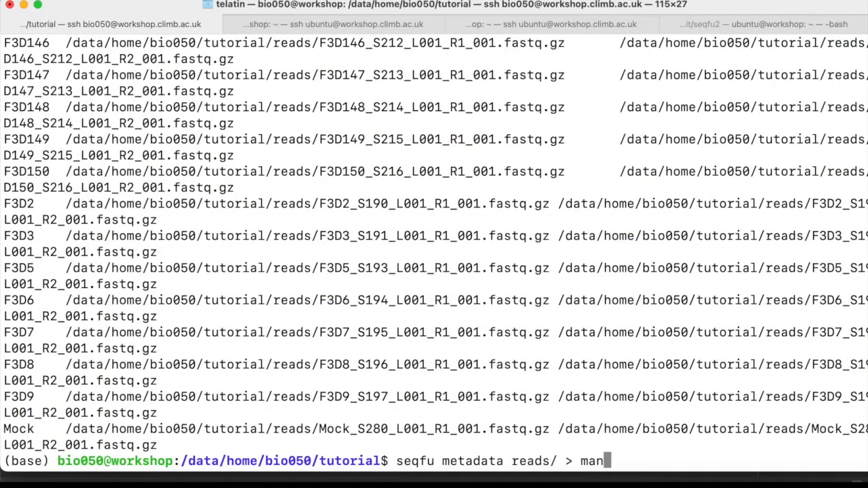
key("Return")
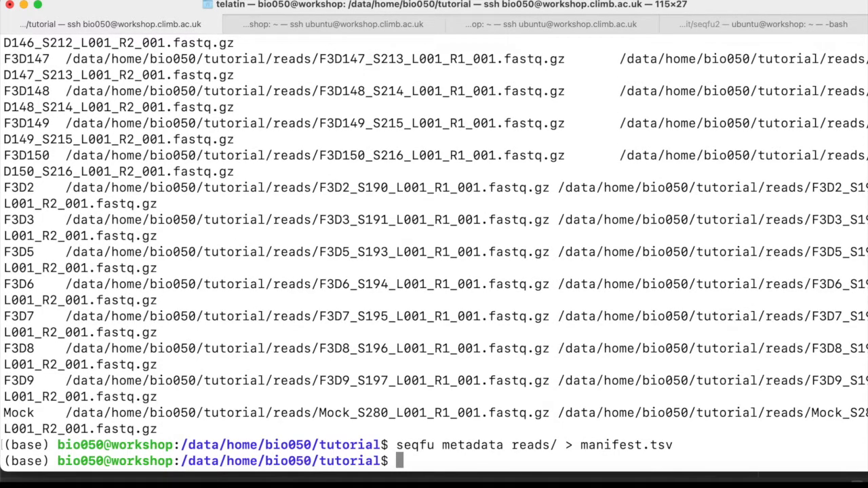
type("sqefu metadata -h")
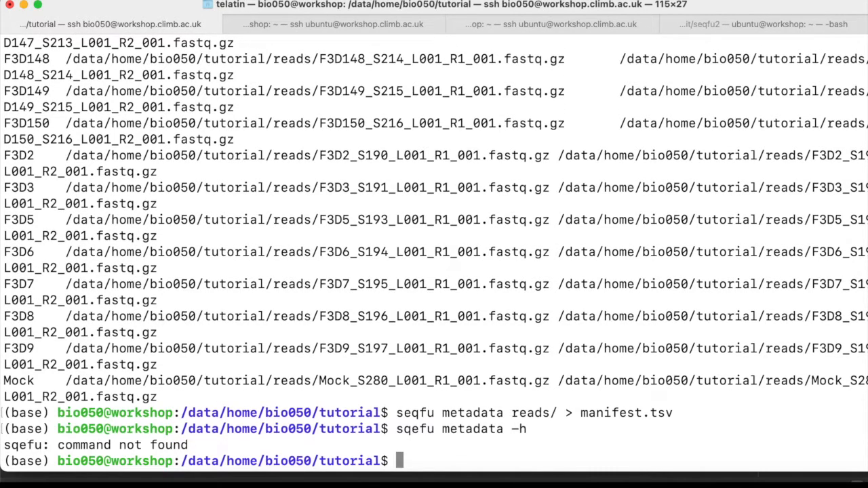
type("sqefu metadata -h")
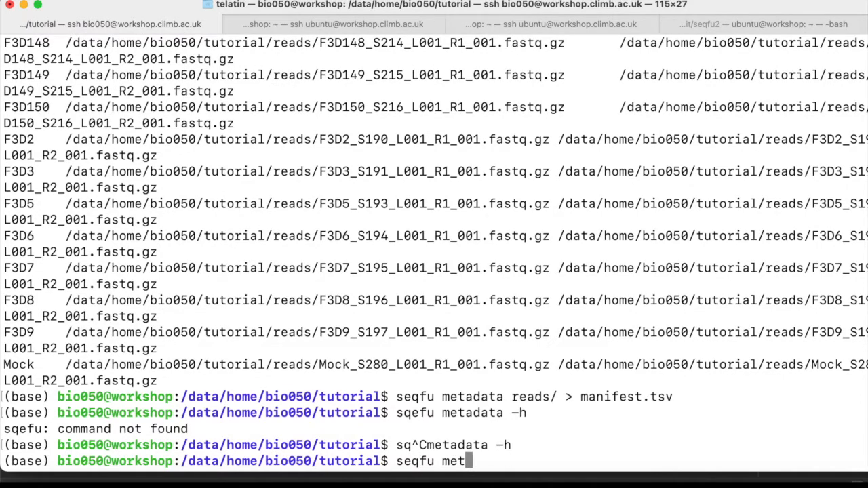
type("at")
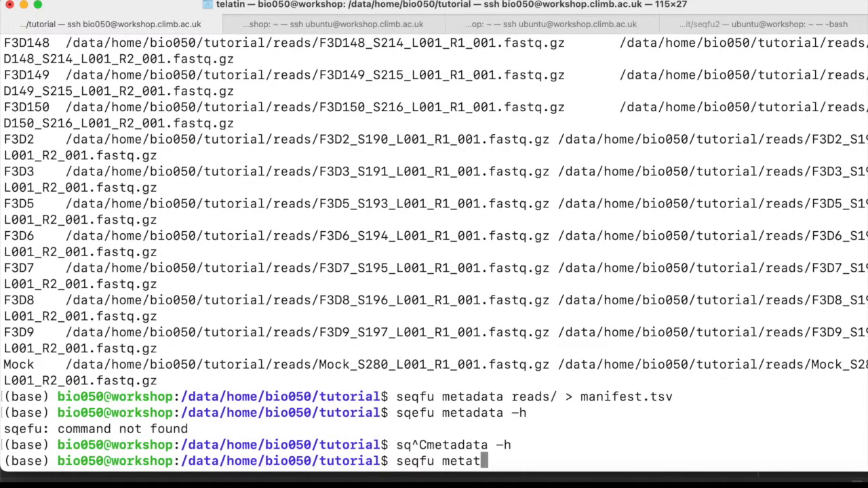
type("ata -h")
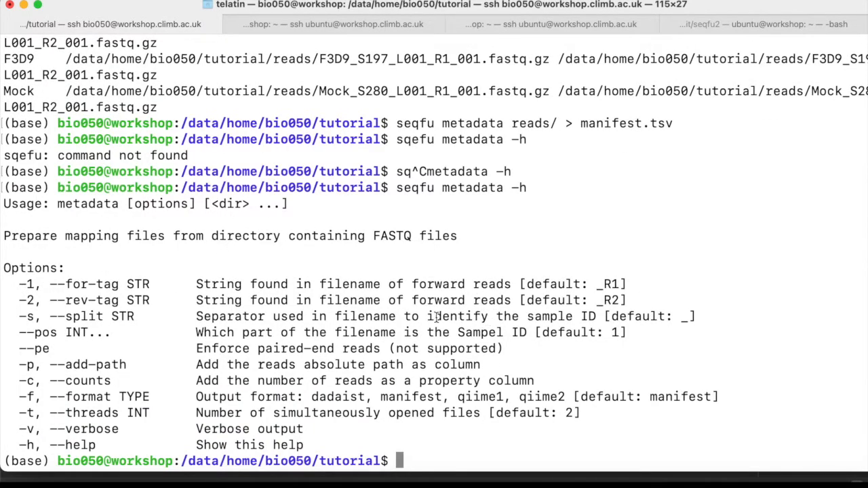
left_click_drag(312, 396, 505, 396)
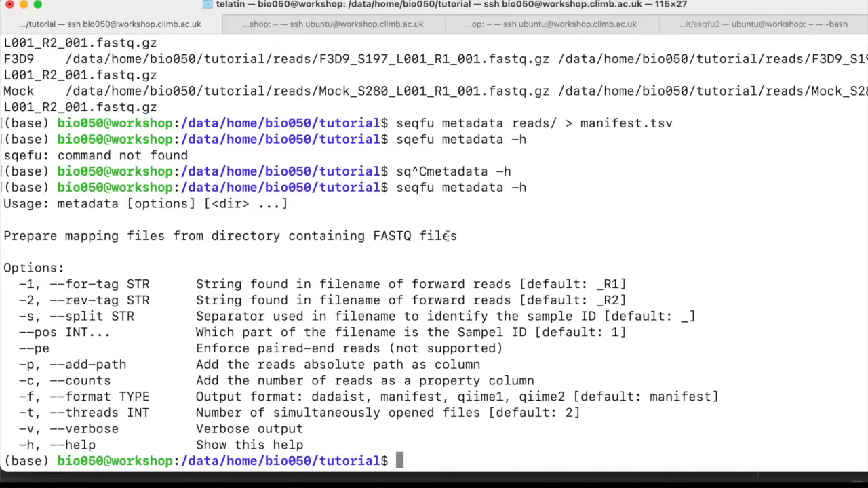
Activate the qiime2-2021.4 conda environment.
type("conda")
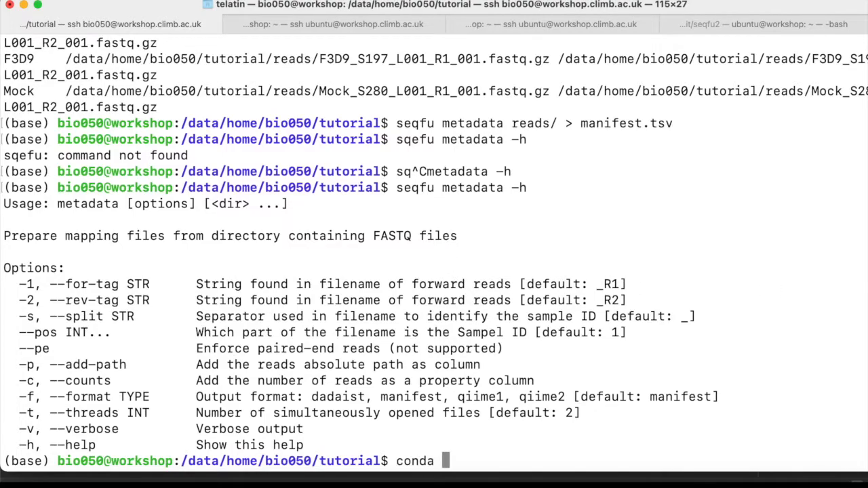
type("activ")
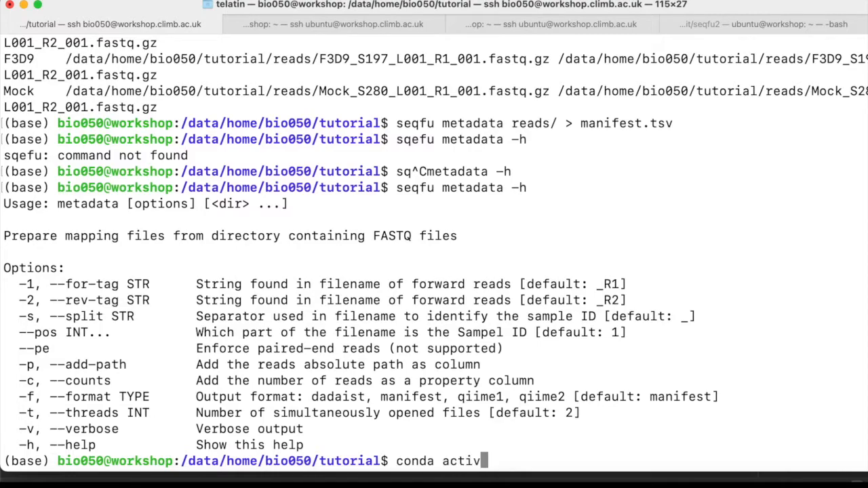
type("ate qiime2-2021.4")
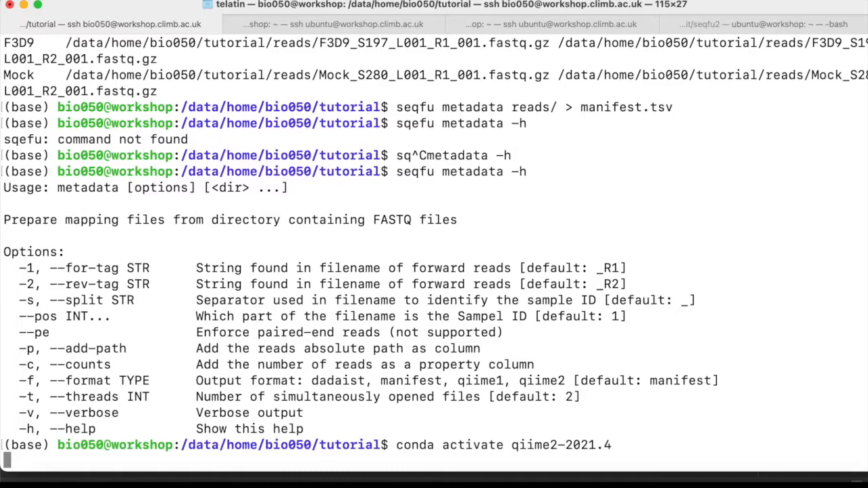
Start qiime tools import with --input-path manifest.tsv and --output-path reads.qza.
type("qiime to")
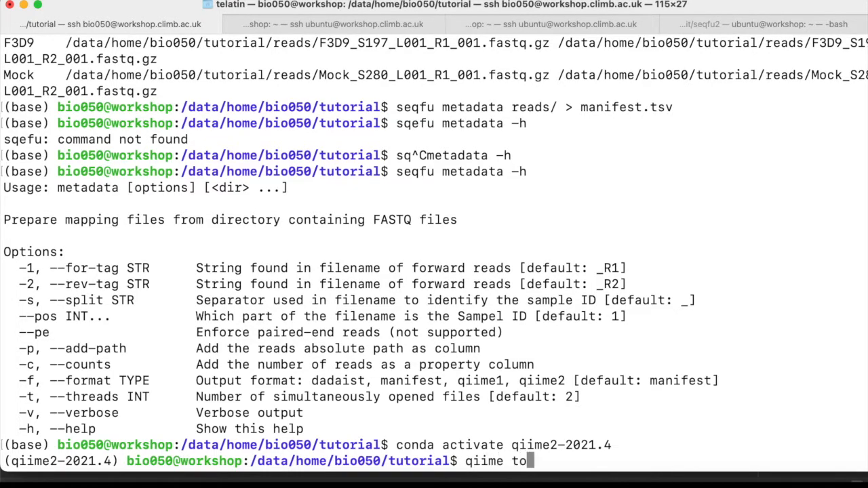
type("ols import --inpu")
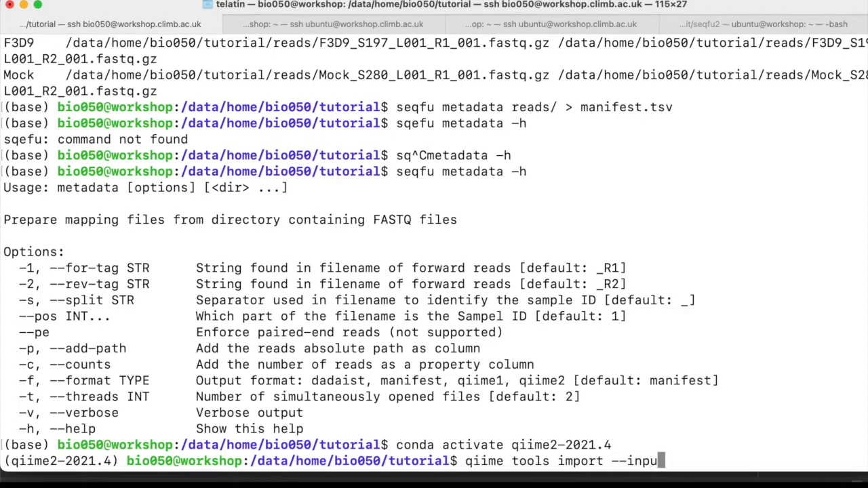
type("t-path")
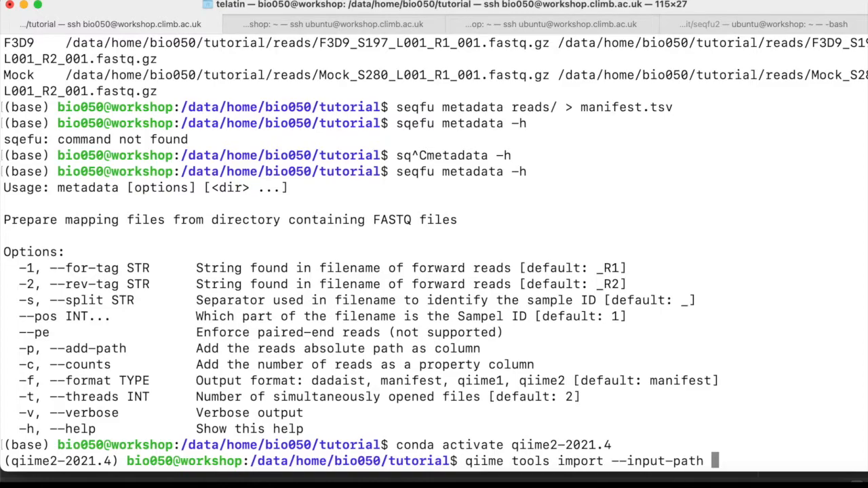
type("manifest")
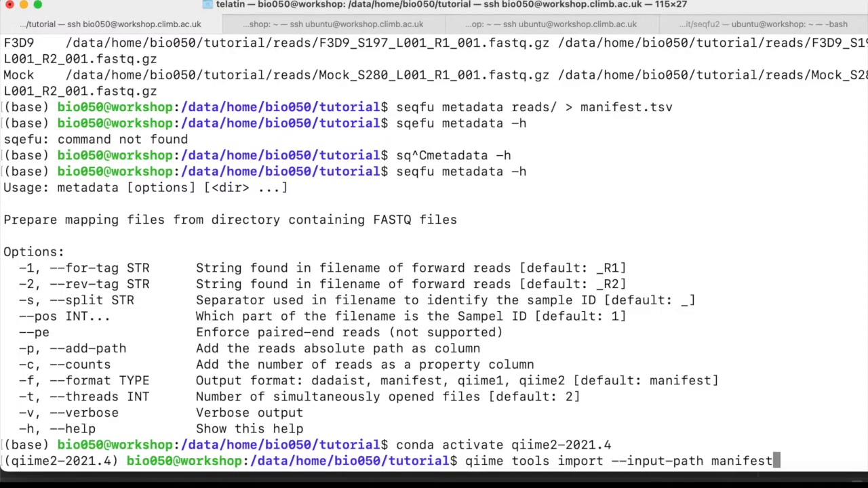
type(".tsv")
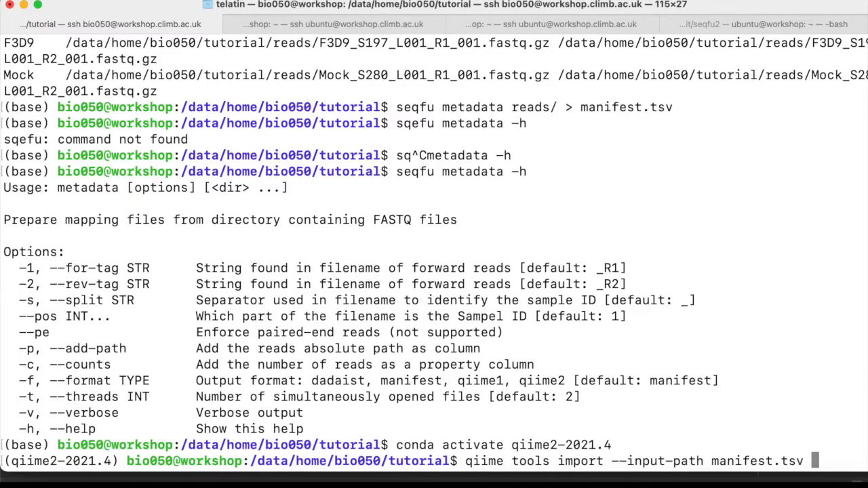
type("--output-path reads")
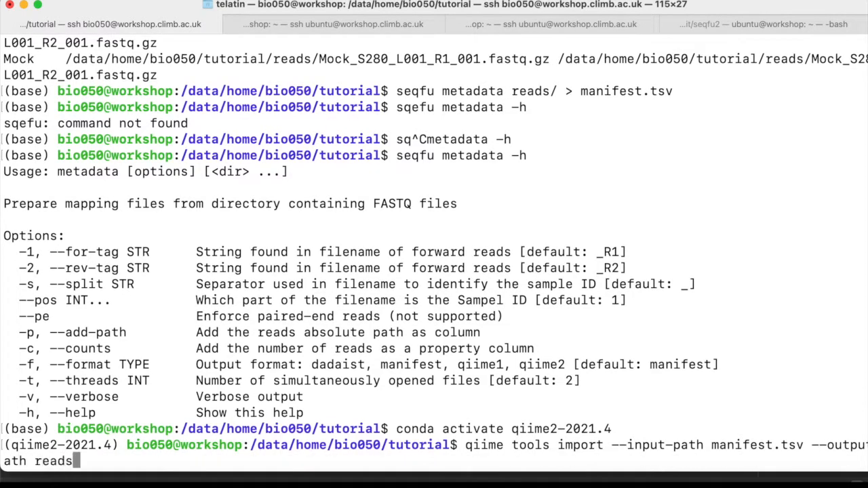
type(".qza")
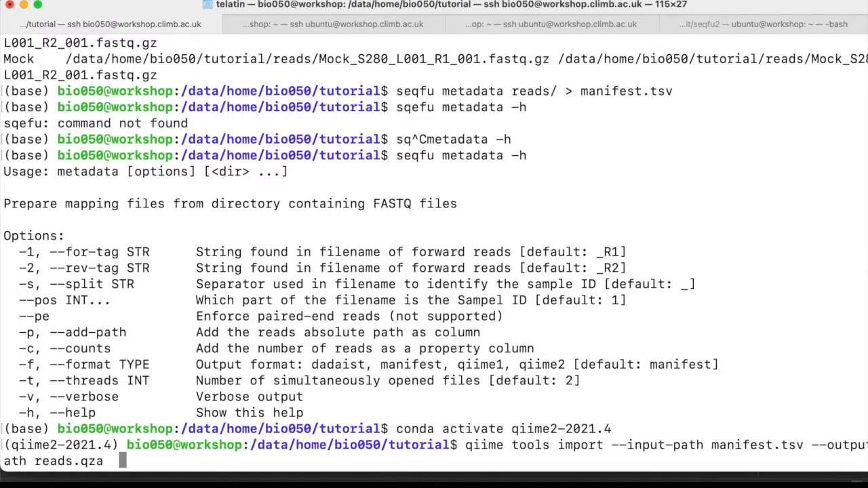
Add --type 'SampleData[PairedEndSequencesWithQuality]' to the import command.
type("--type 'Sample")
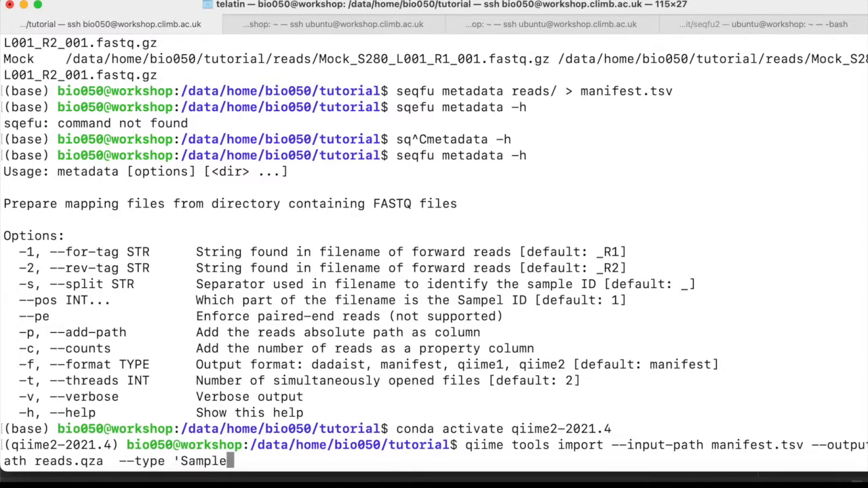
type("Data[")
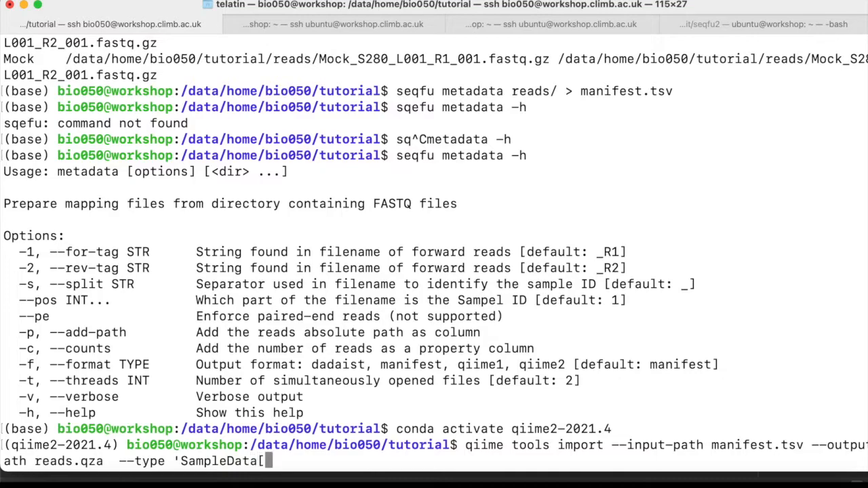
type("PairedEndSeque")
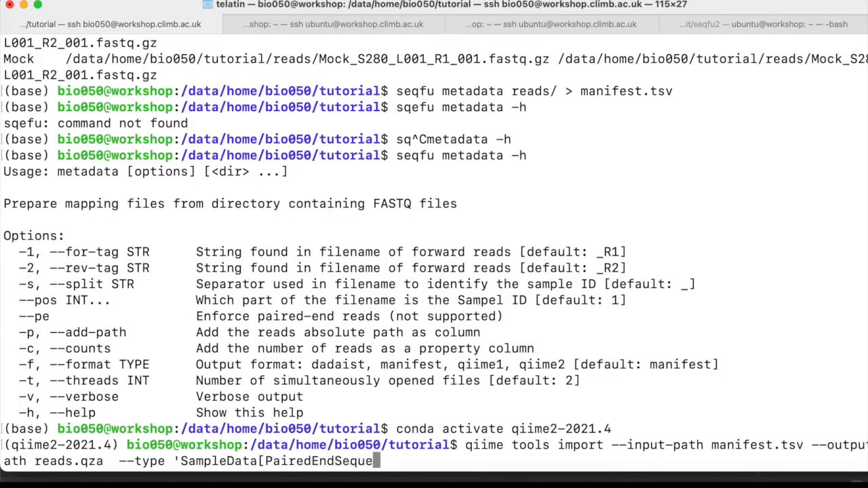
type("ncesWithQu")
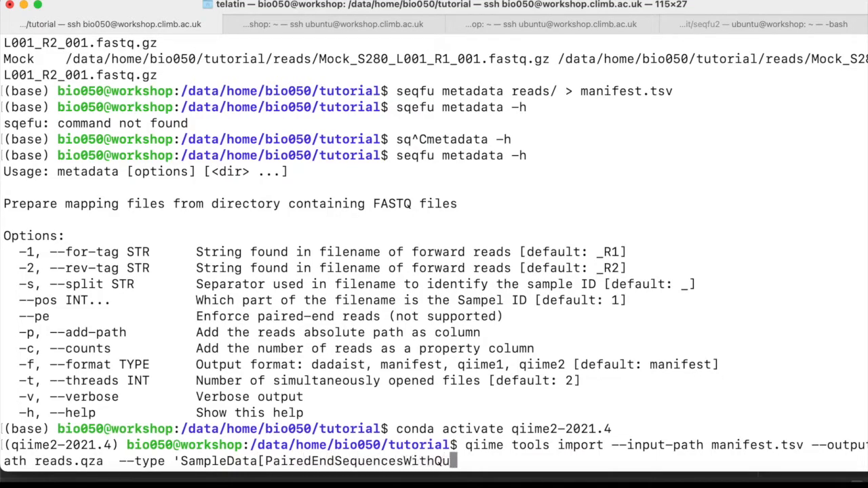
type("ality]' \\")
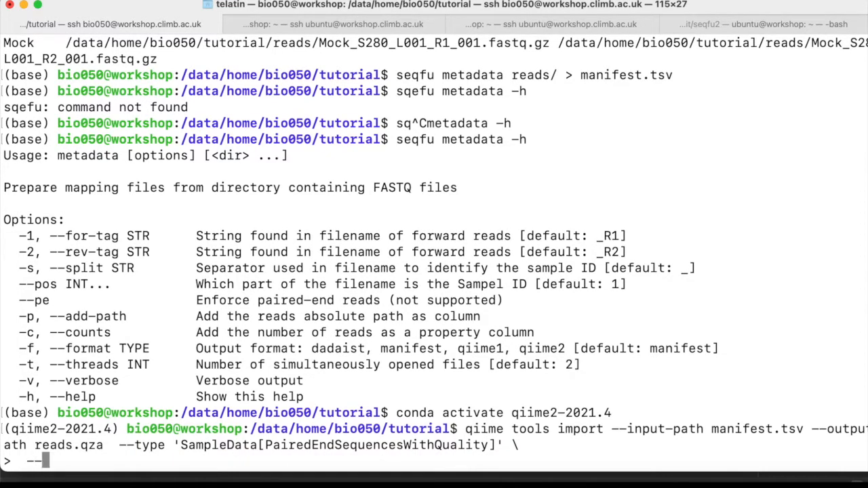
Add --input-format PairedEndFastqManifestPhred33V2 and run the import producing reads.qza, then ls.
type("--input-format")
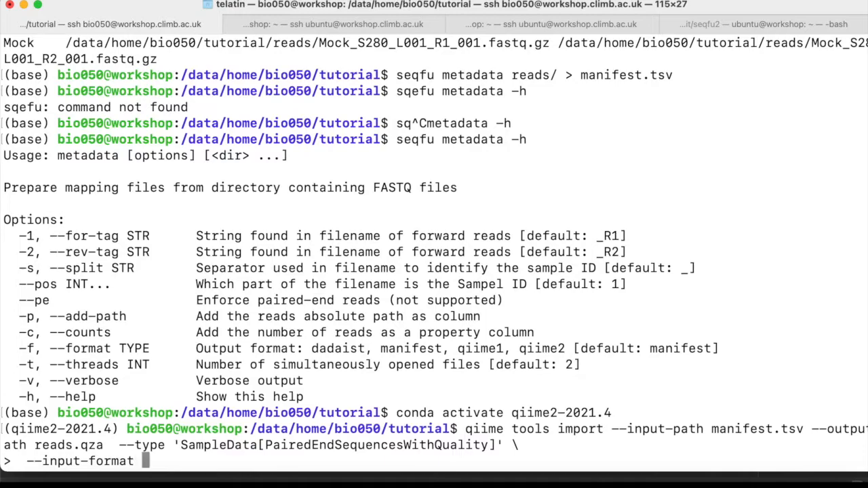
type("PairedEndM")
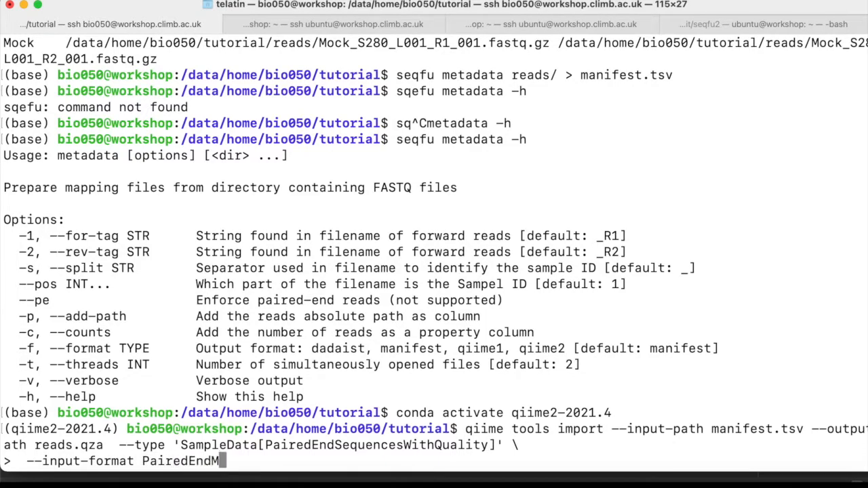
type("Fastq")
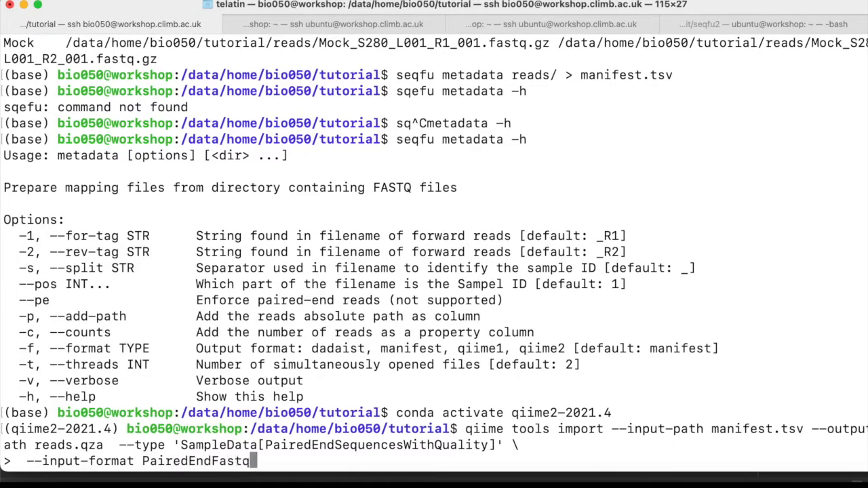
type("Manifest")
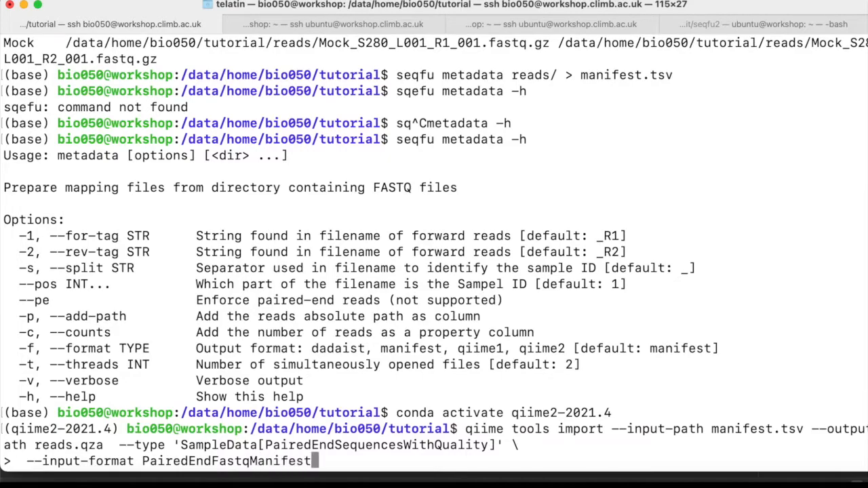
type("Phred33V")
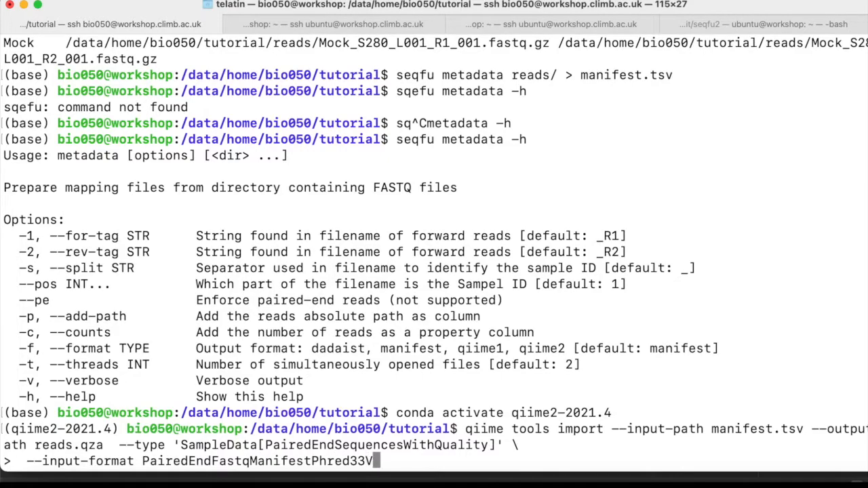
type("2")
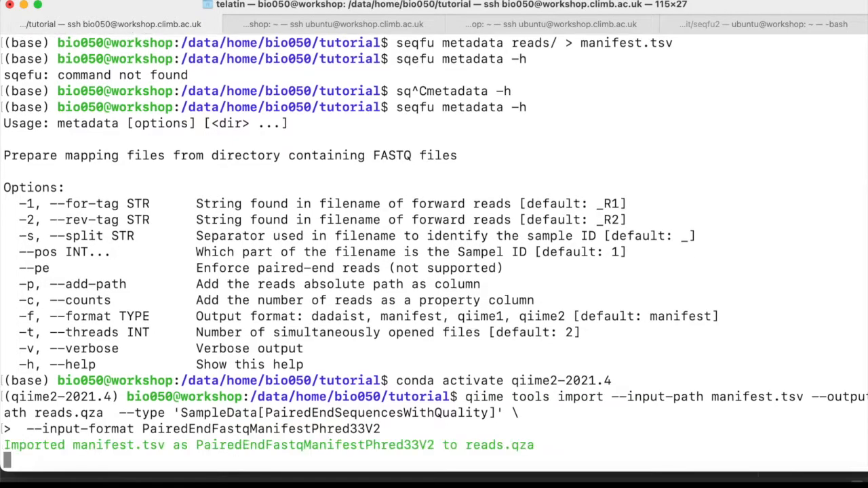
type("ls -lha")
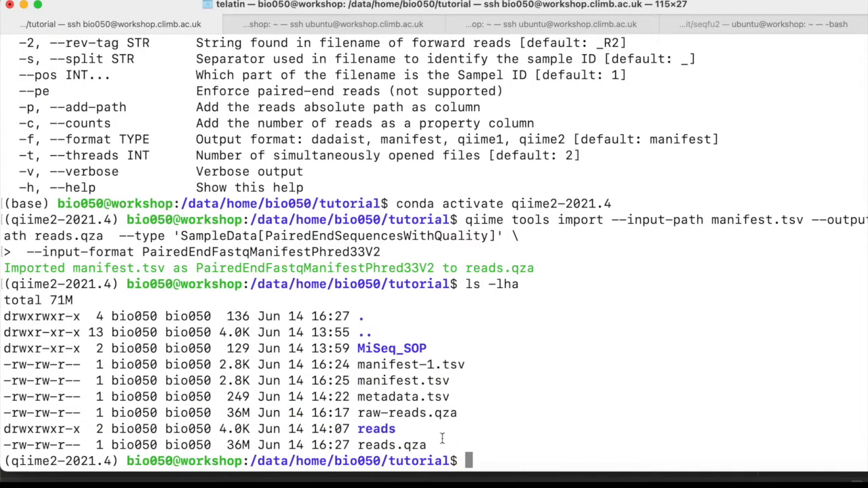
Point out the newly created reads.qza in the ls -lha listing.
double_click(407, 413)
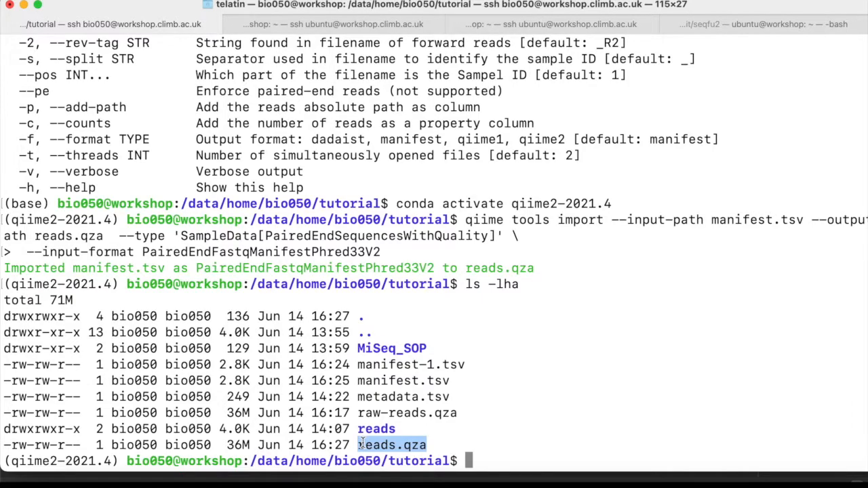
mouse_move(95, 8)
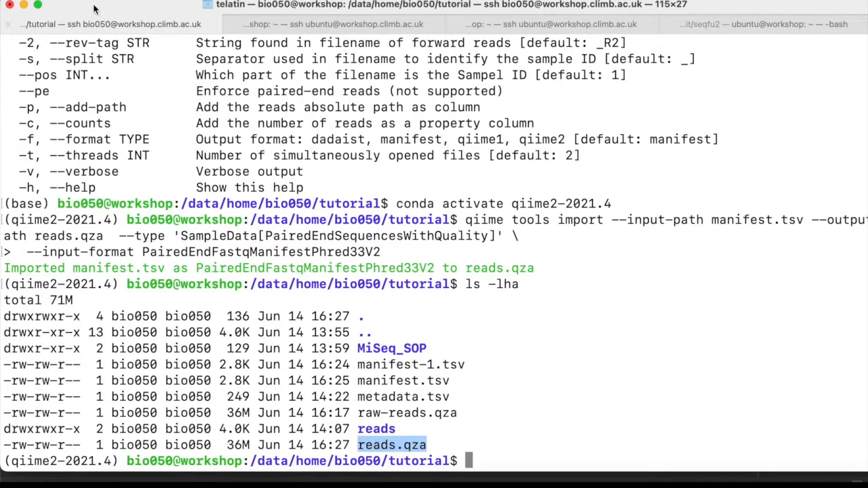